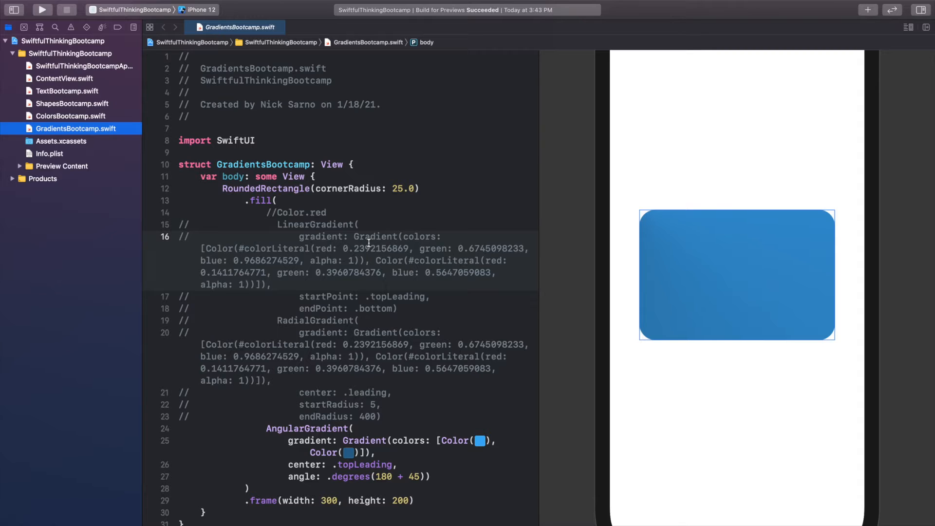
mouse_move(280, 191)
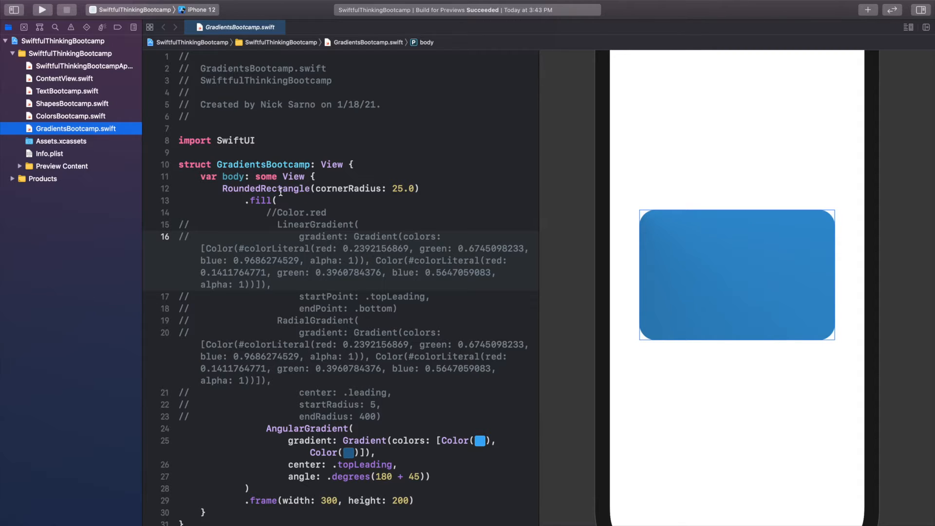
Step: Create a new SwiftUI View file named IconsBootcamp from the project group's New File dialog
right_click(75, 128)
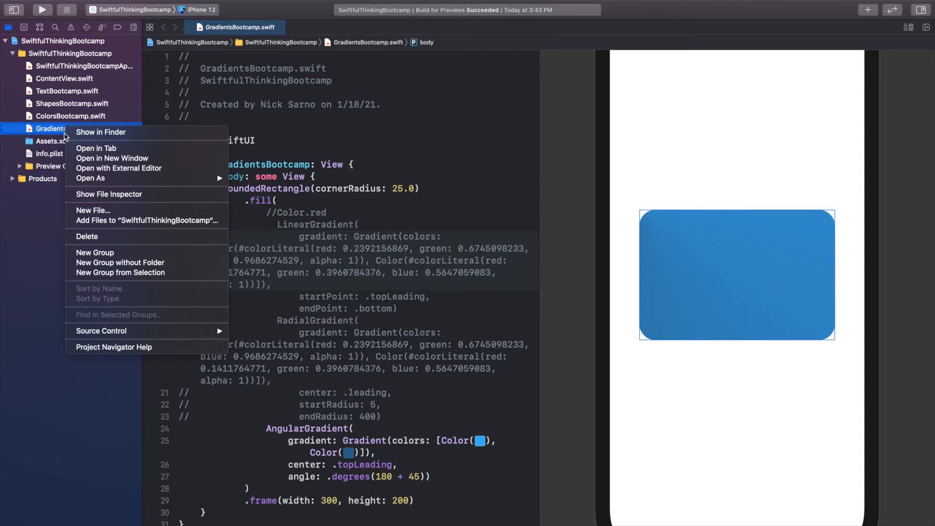
mouse_move(92, 210)
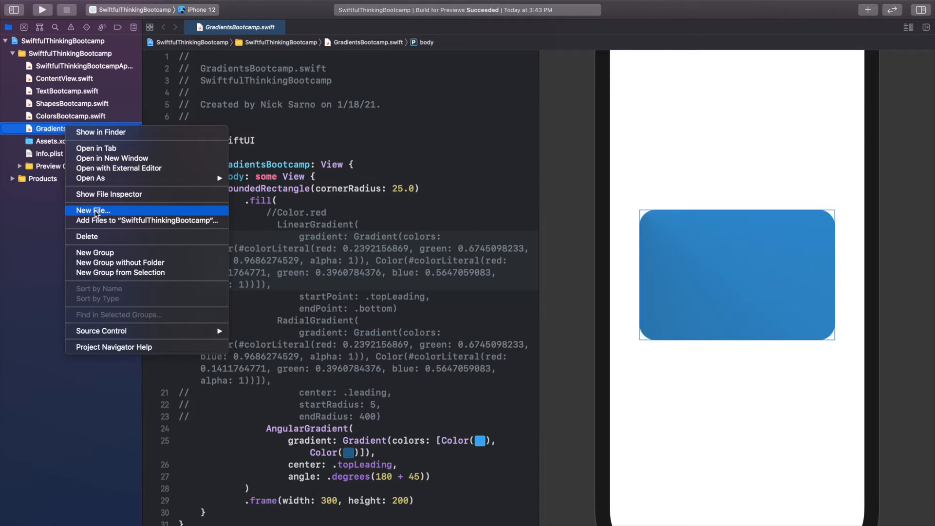
left_click(92, 210)
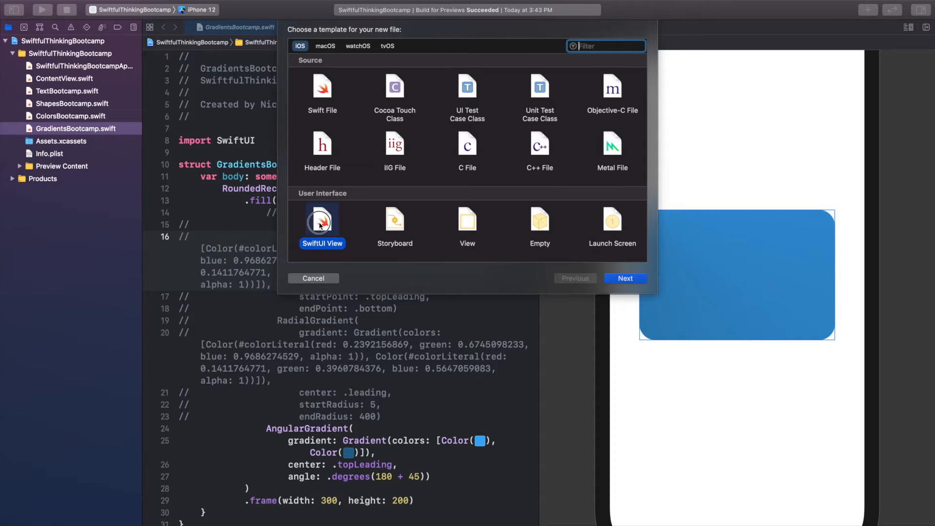
left_click(625, 279)
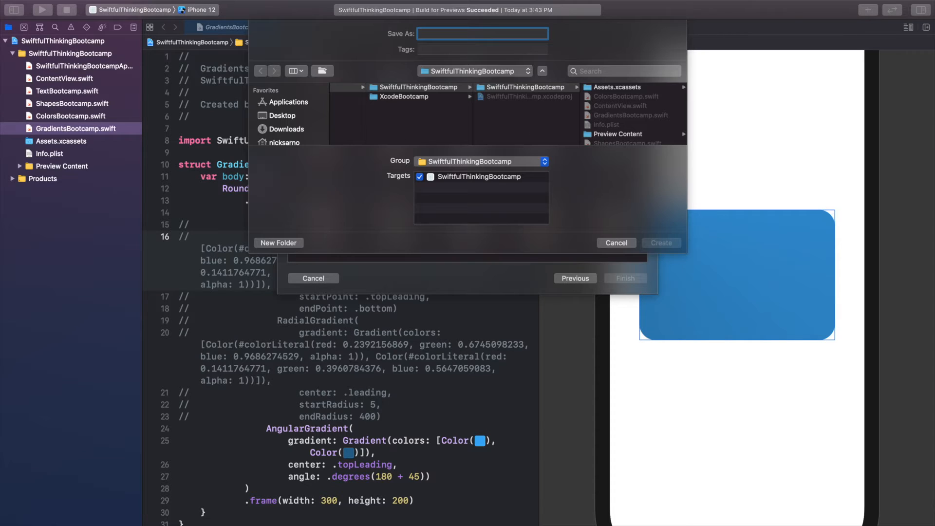
type("Icons")
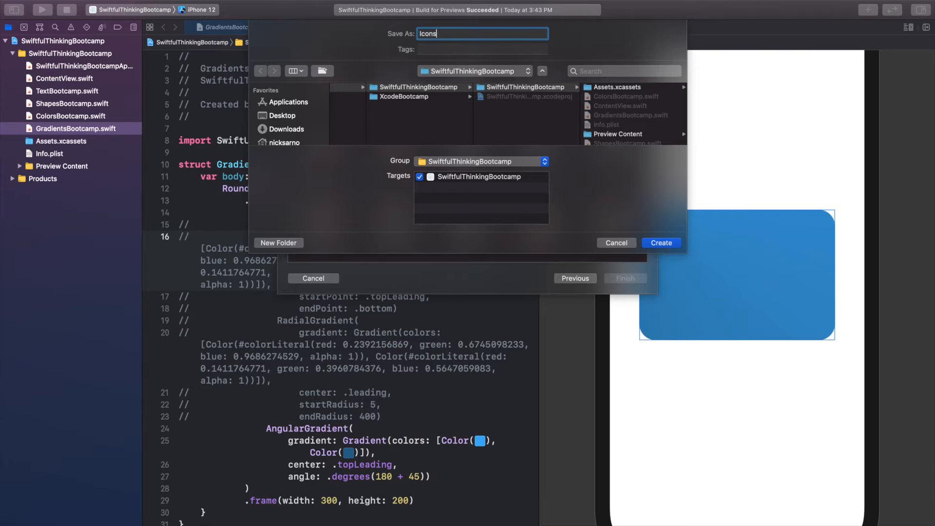
type("Bootcamp")
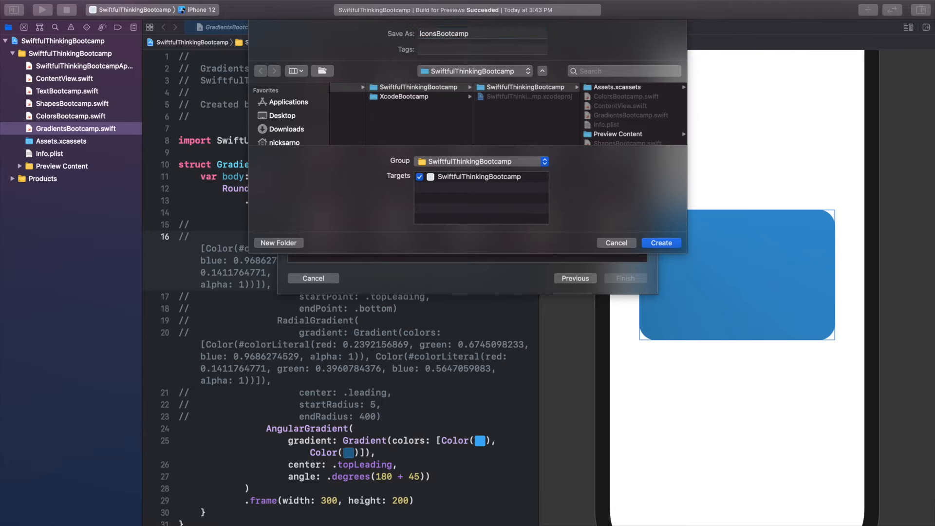
left_click(661, 242)
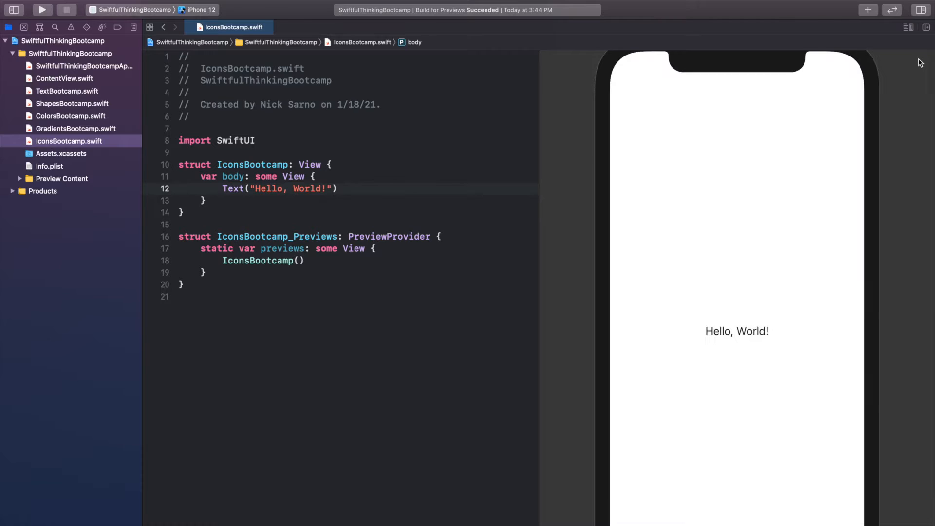
Step: Replace Text("Hello, World!") with Image(systemName: "heart") so the preview shows an outline heart
left_click(736, 331)
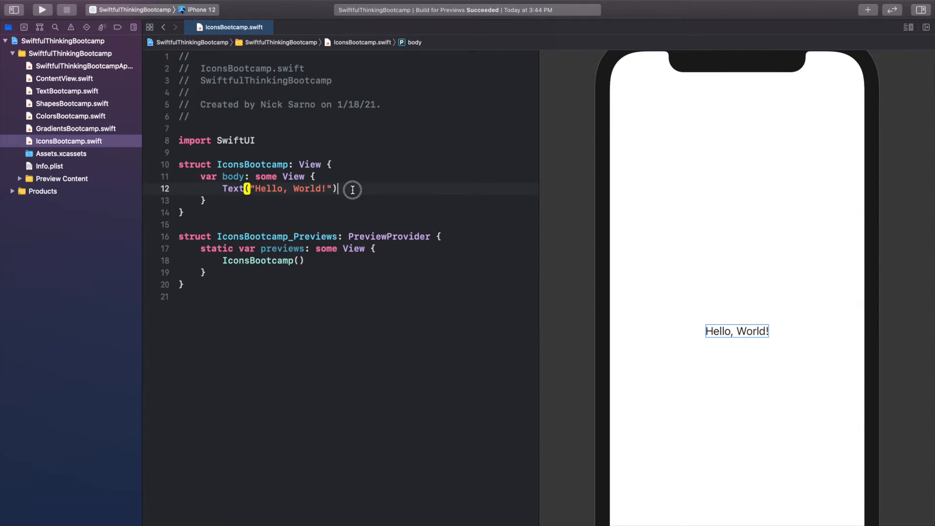
double_click(280, 188)
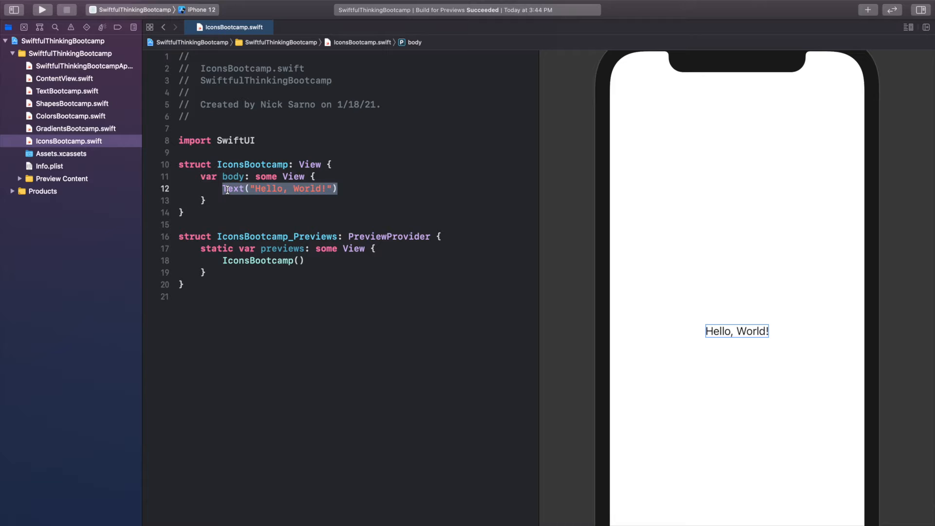
type("I")
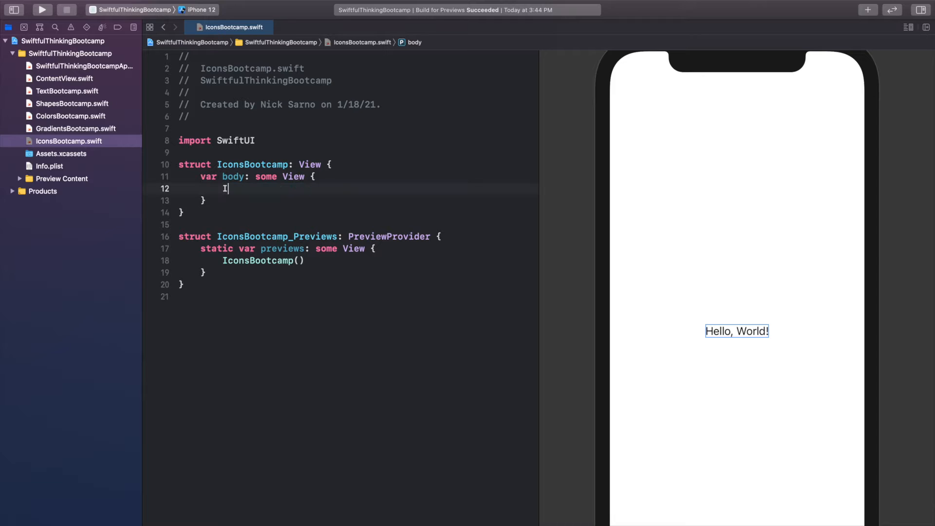
type("mage(")
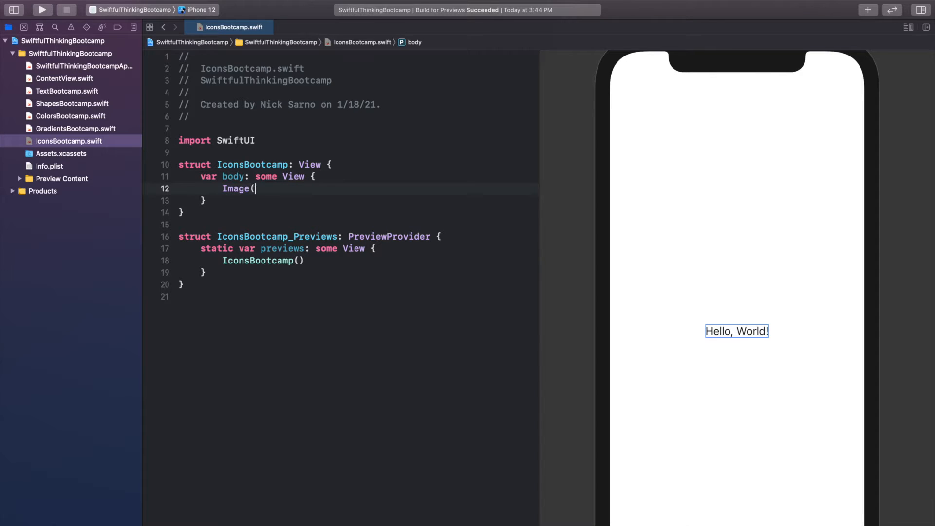
type("(")
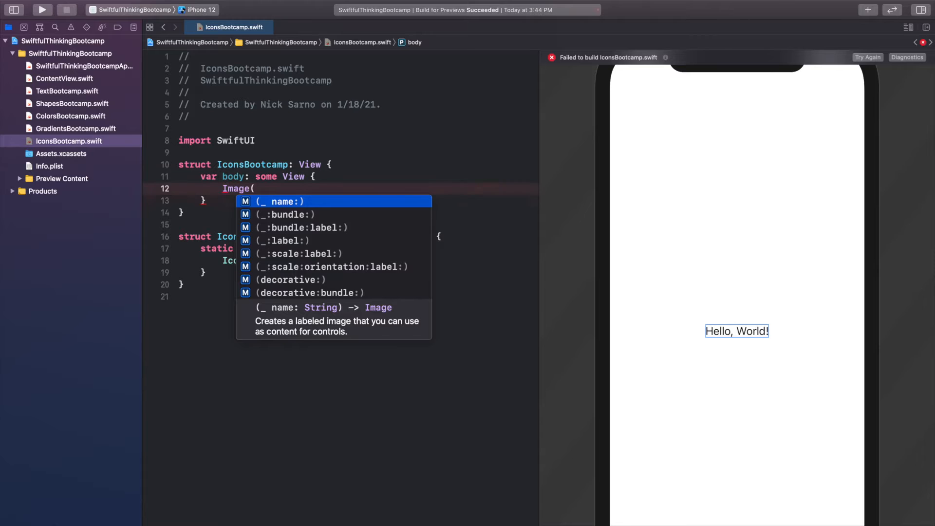
type("systemName: String")
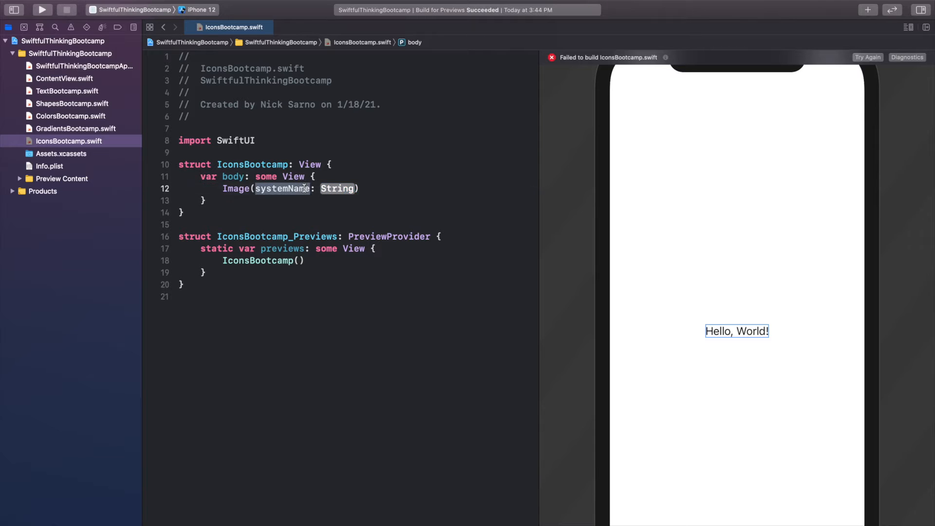
double_click(338, 188)
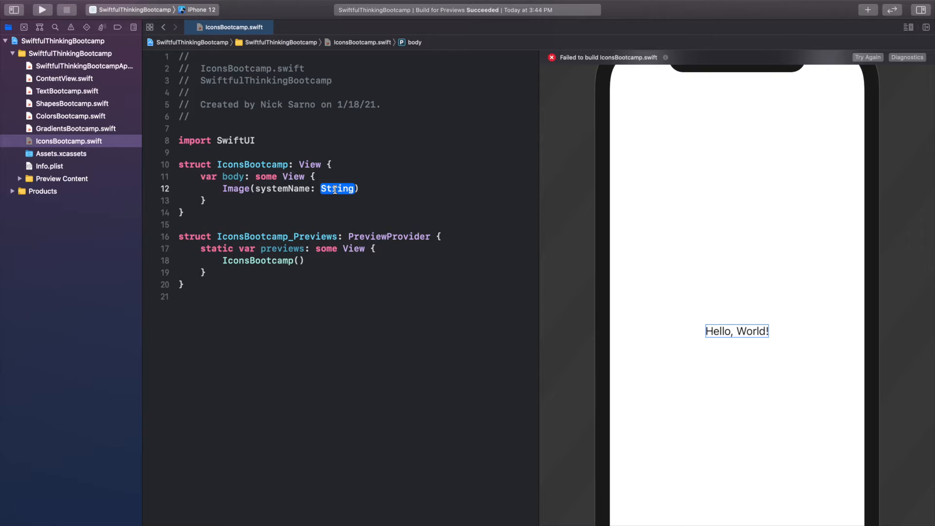
type("\"")
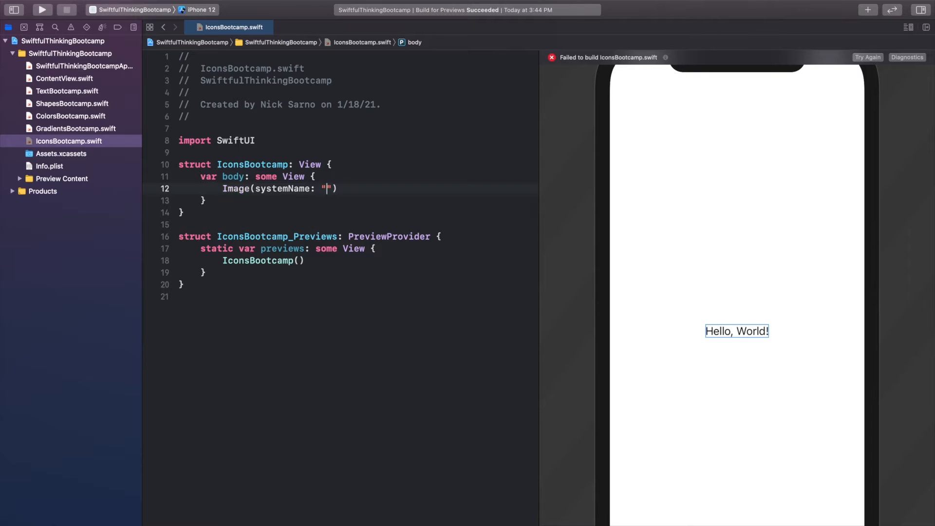
type("heart")
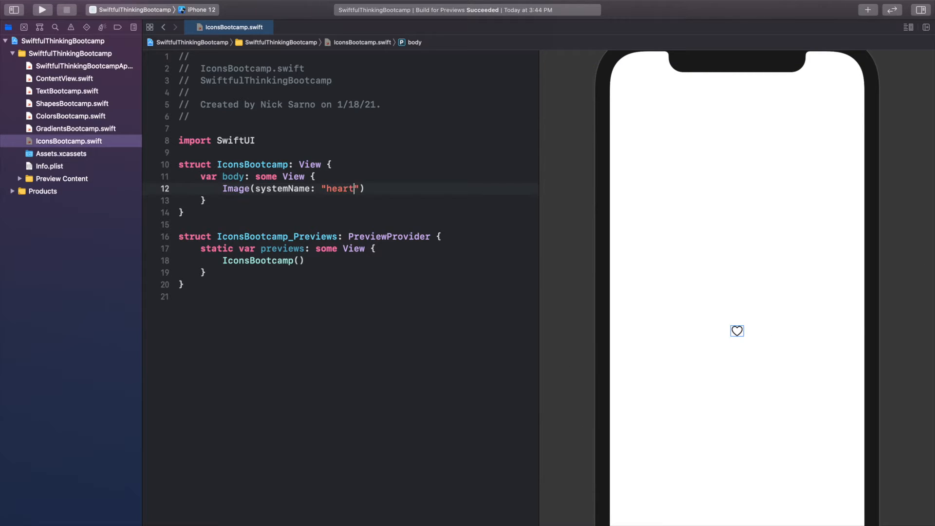
mouse_move(740, 335)
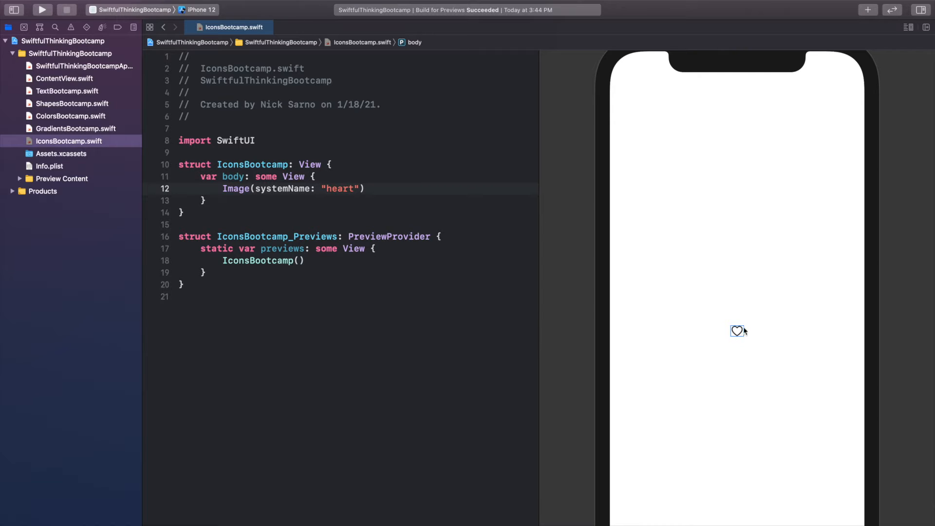
mouse_move(401, 164)
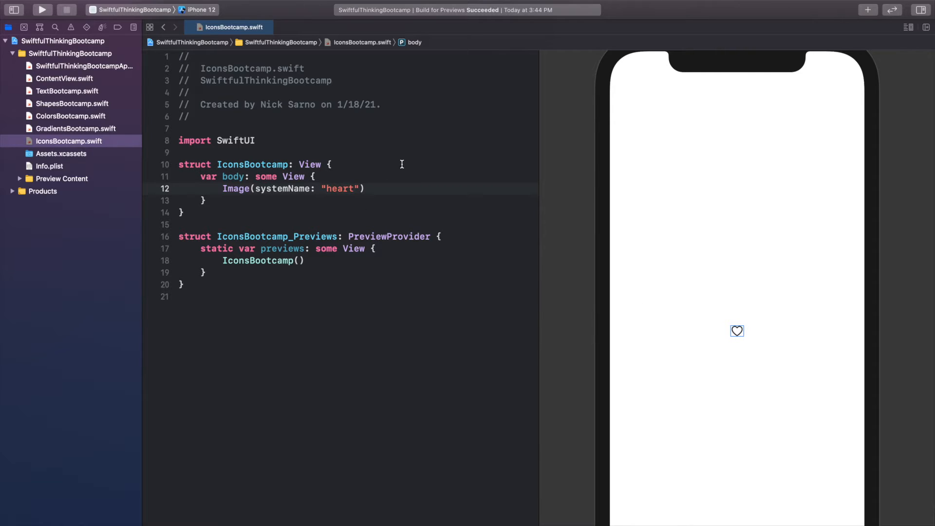
Step: Change the symbol to heart.fill and add a .font modifier, swapping largeTitle for caption
type(".fill")
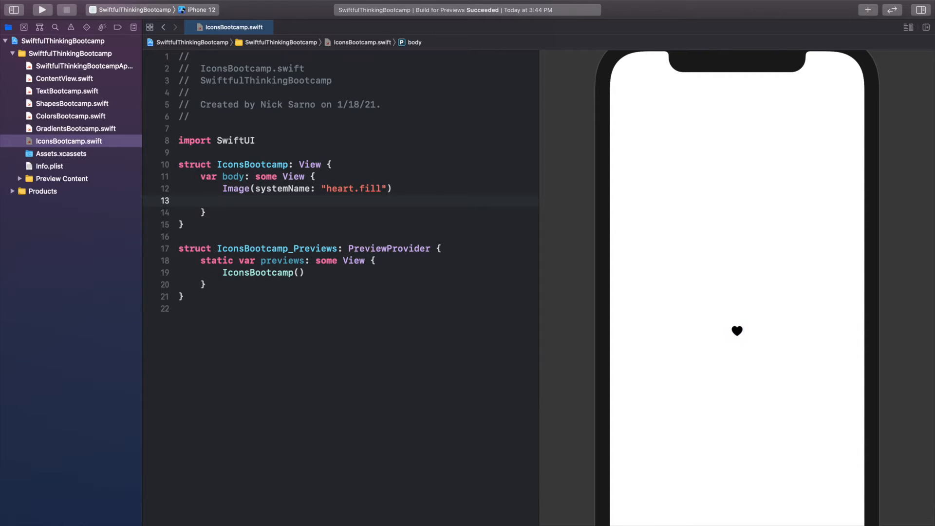
type(".")
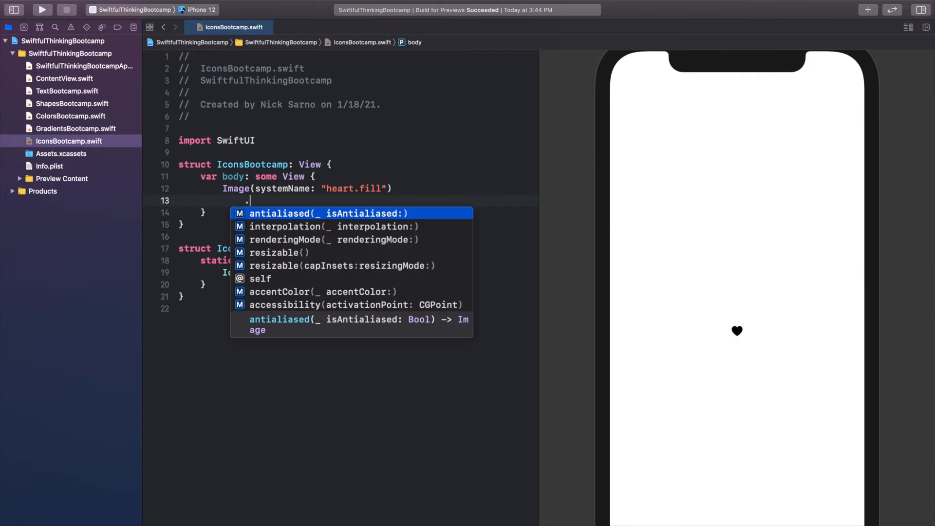
type("font(.title")
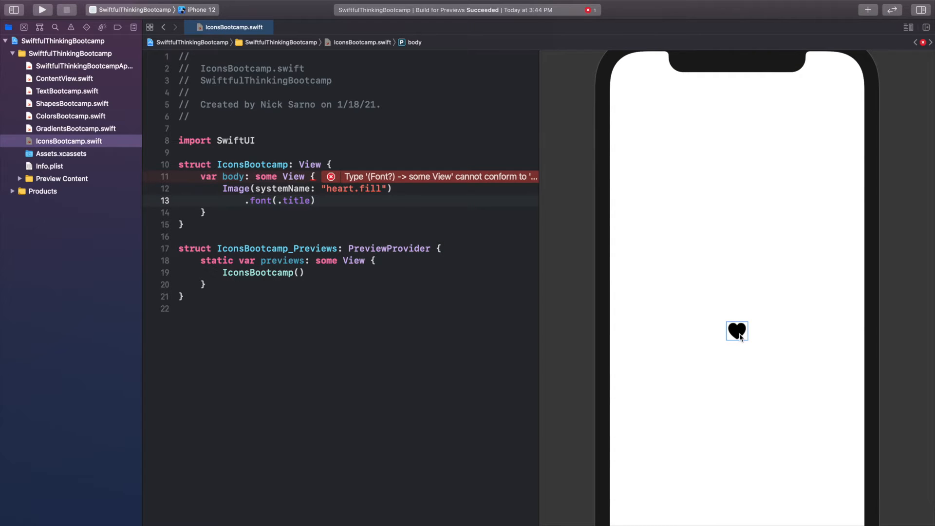
type("largeT")
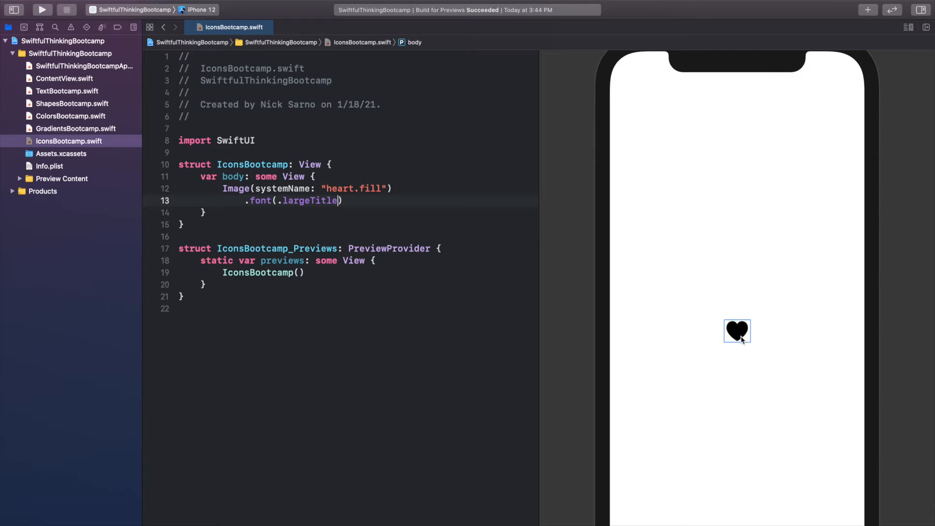
double_click(309, 201)
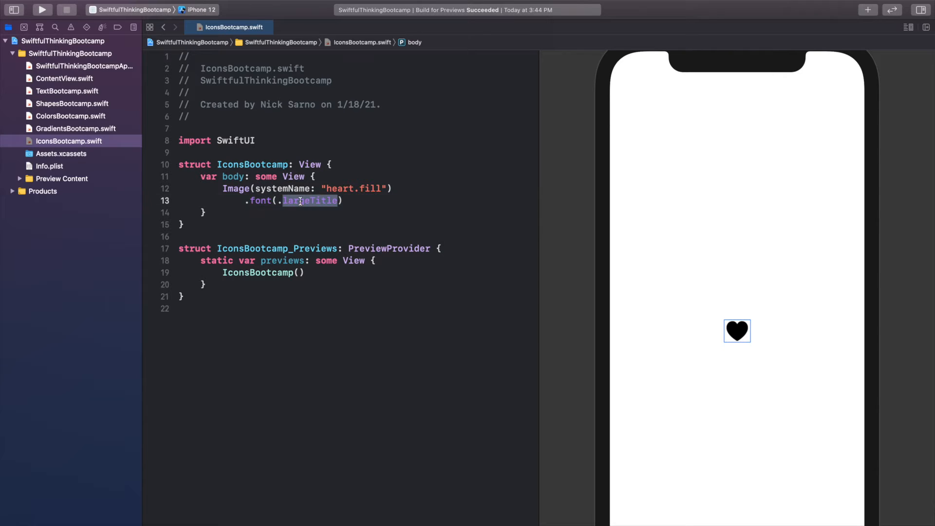
type("caption")
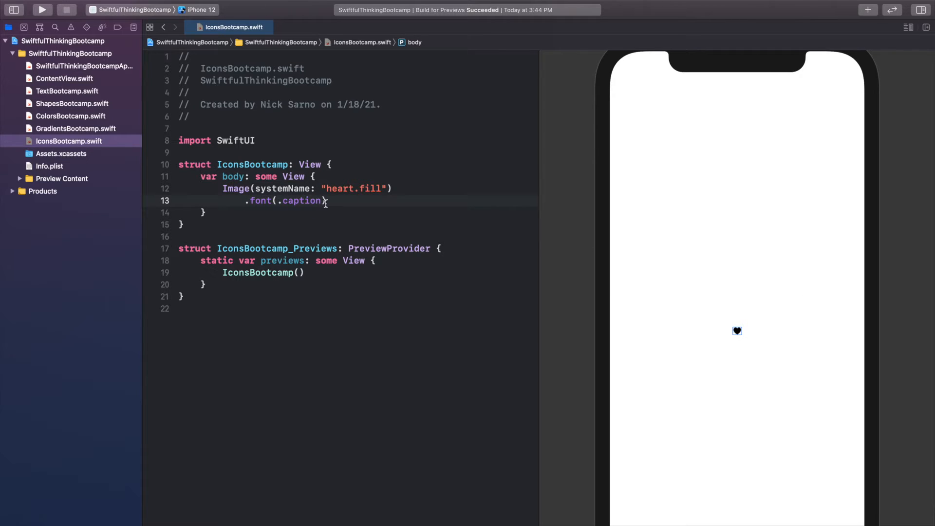
mouse_move(770, 348)
type(".font")
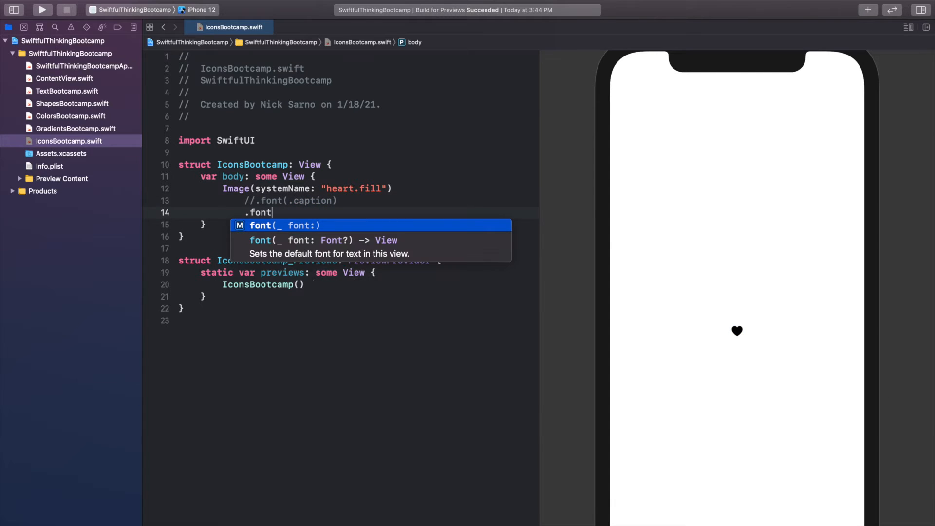
Step: Set the heart's font to .system(size: 200), correcting the size after first entering 50
type("(.syste")
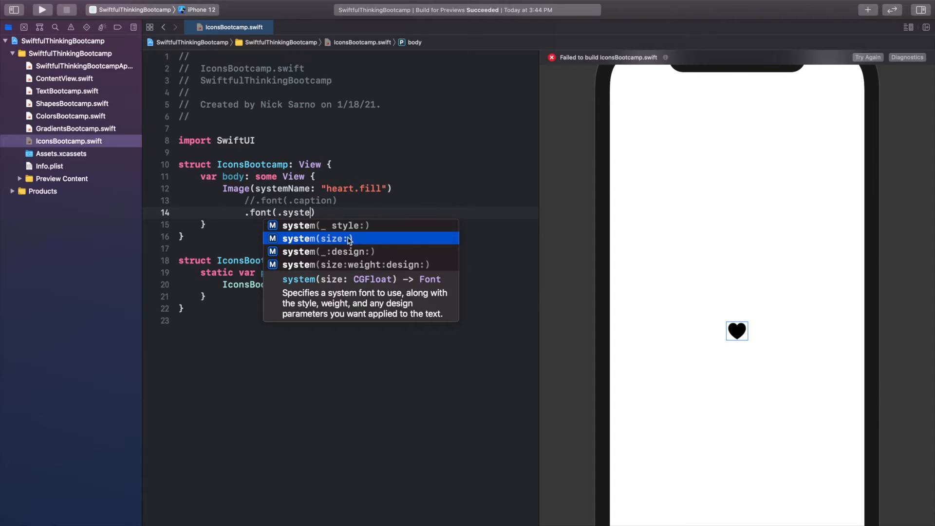
left_click(319, 238)
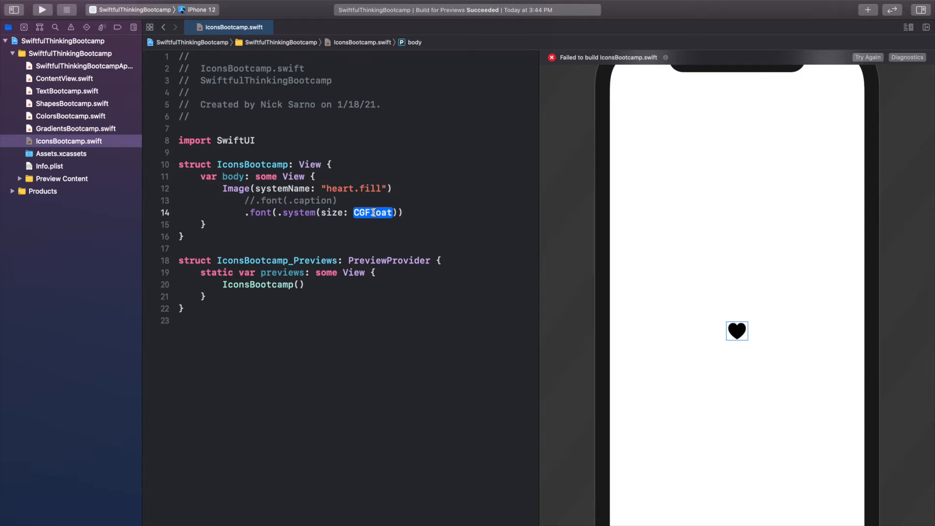
type("500")
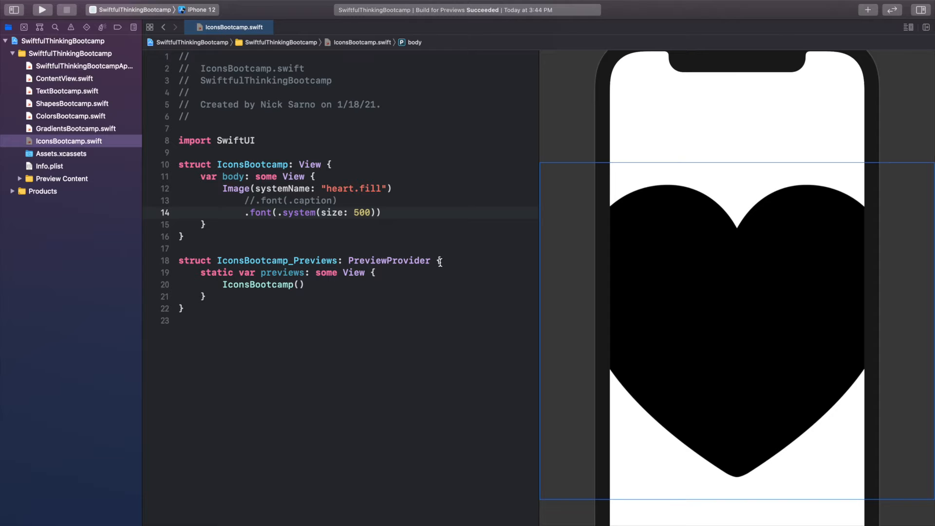
key("Backspace")
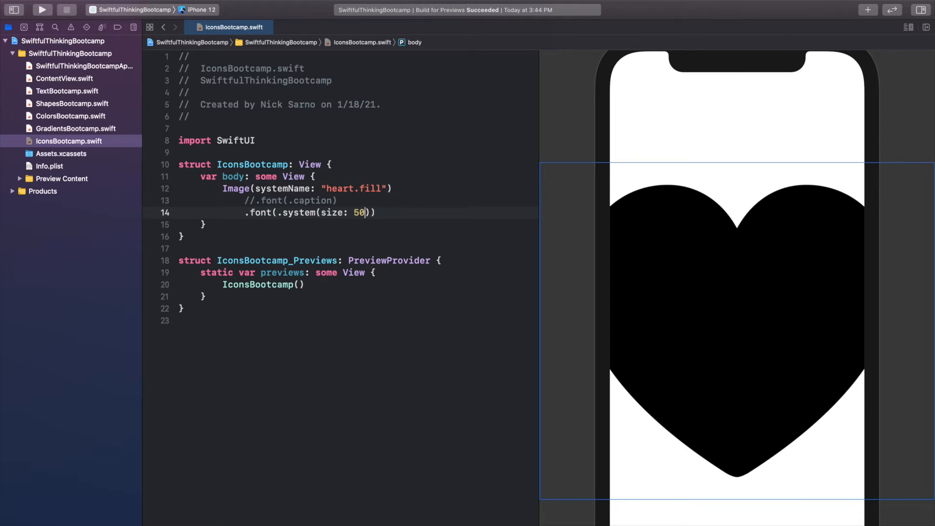
type("200")
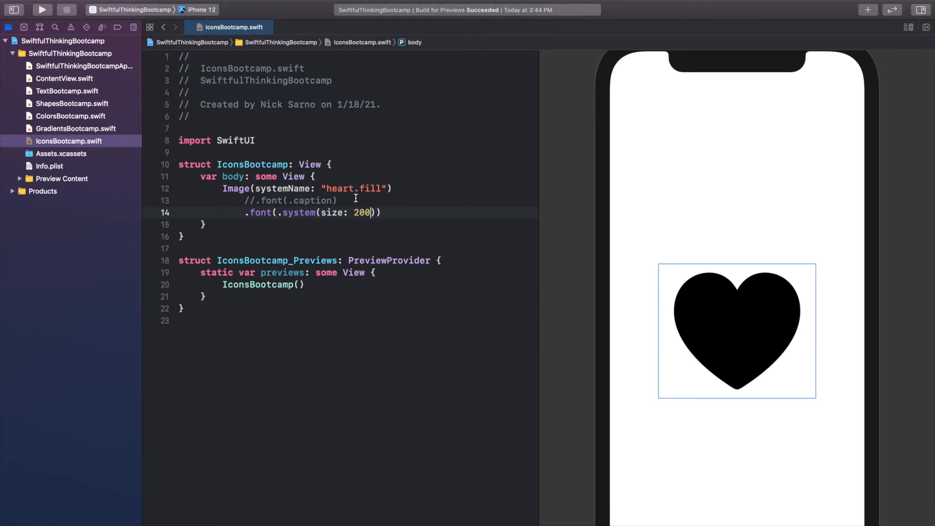
mouse_move(404, 223)
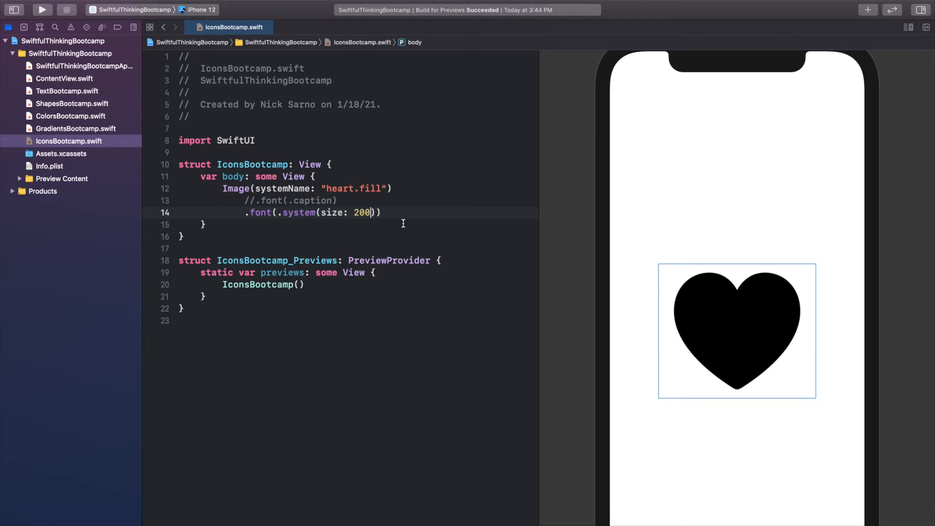
key("return")
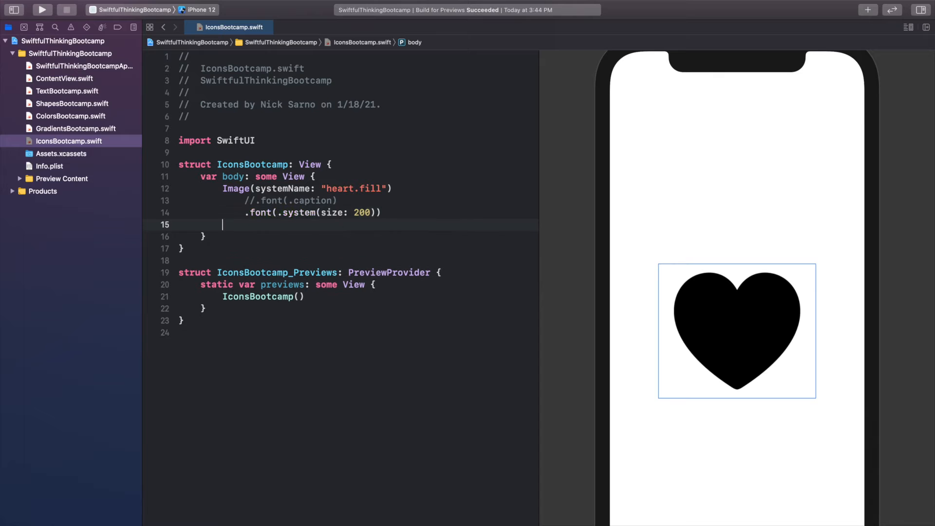
Step: Add a .foregroundColor modifier using a Color literal and pick red from the colour choices
type(".foregroundColor(.blue)")
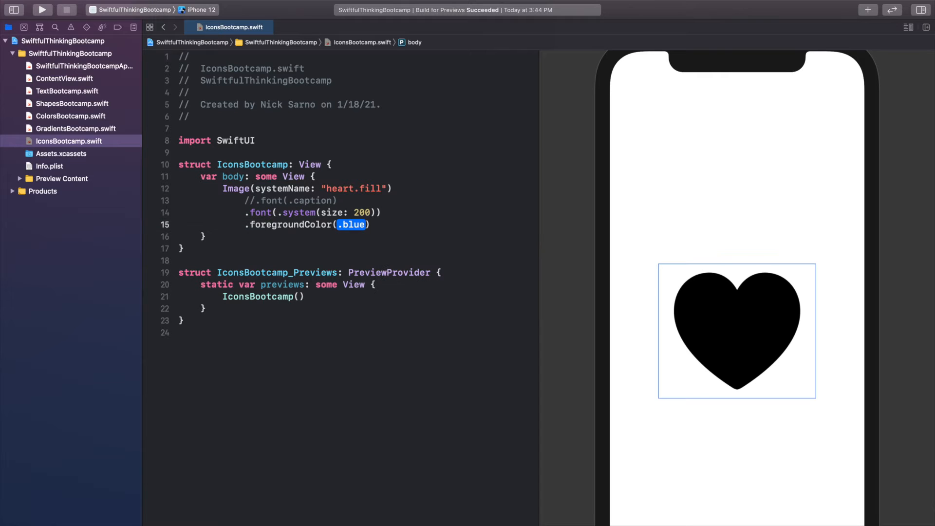
type("green")
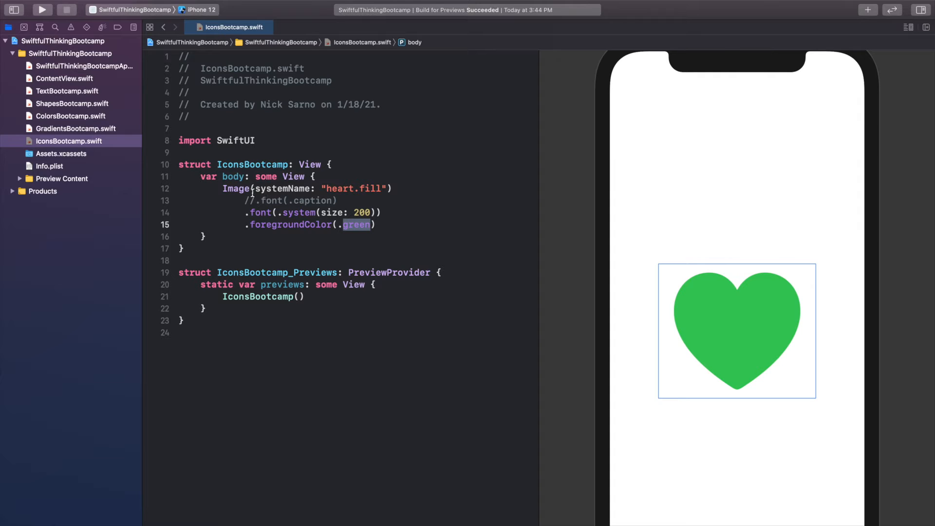
left_click(357, 224)
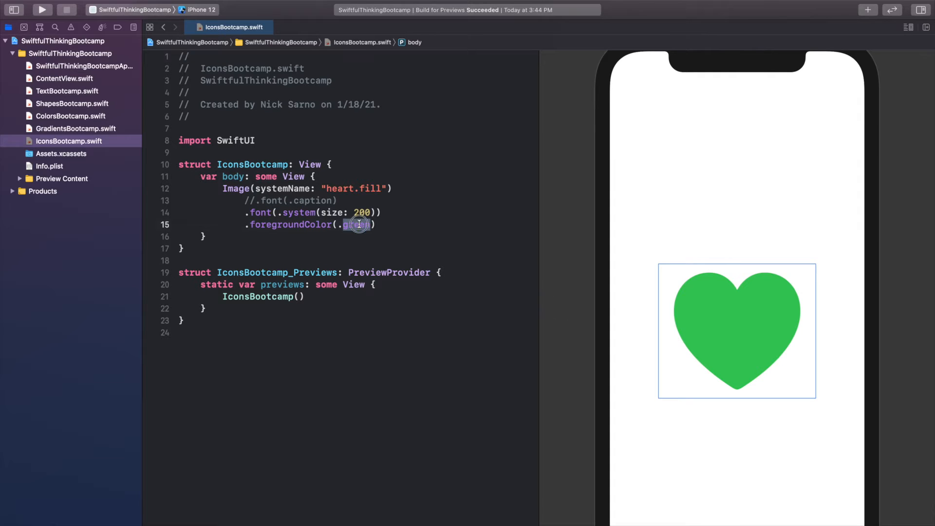
type("(C")
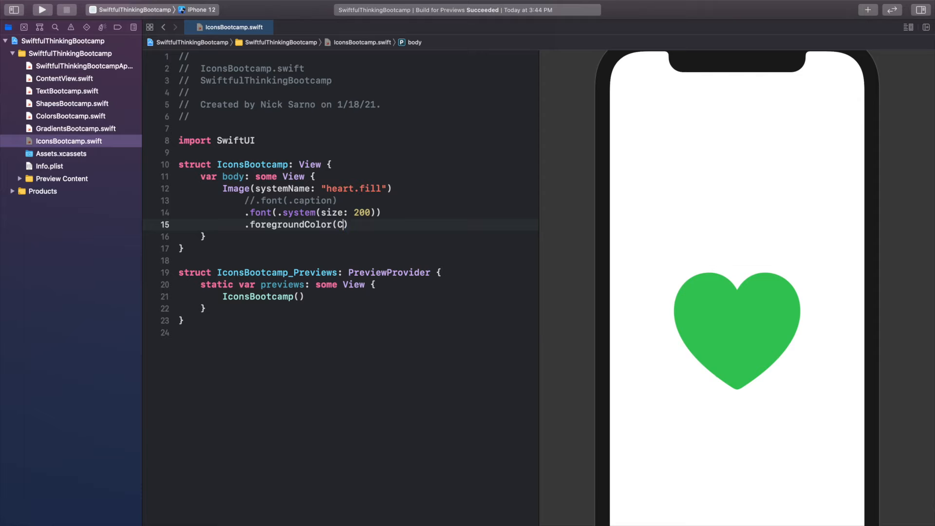
type("olor(")
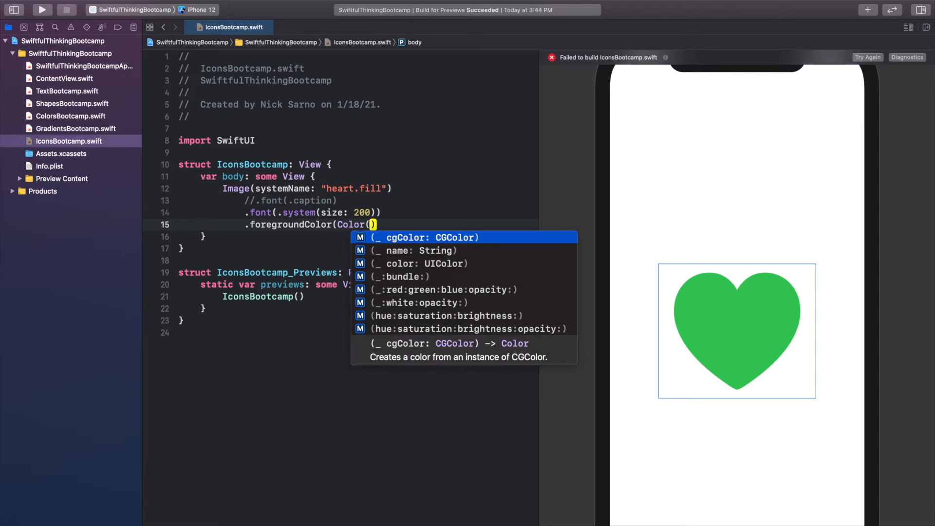
type("colo")
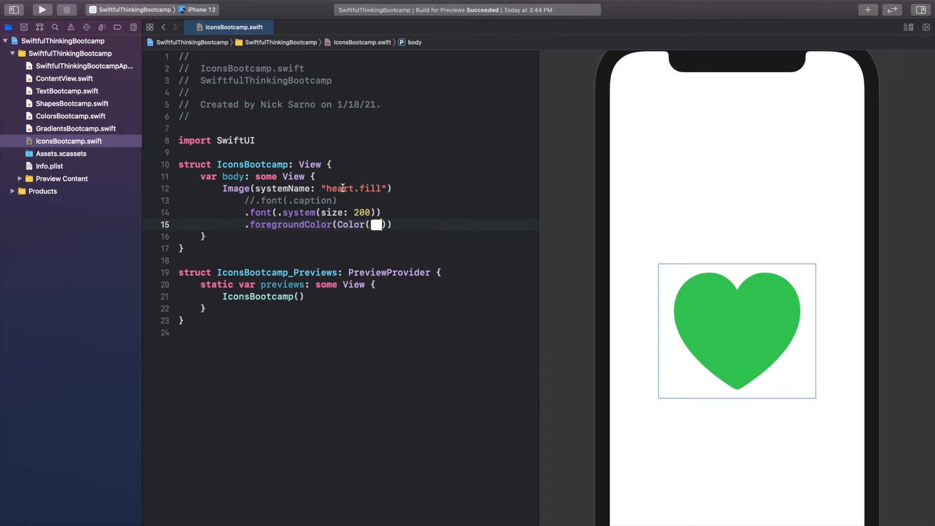
left_click(376, 224)
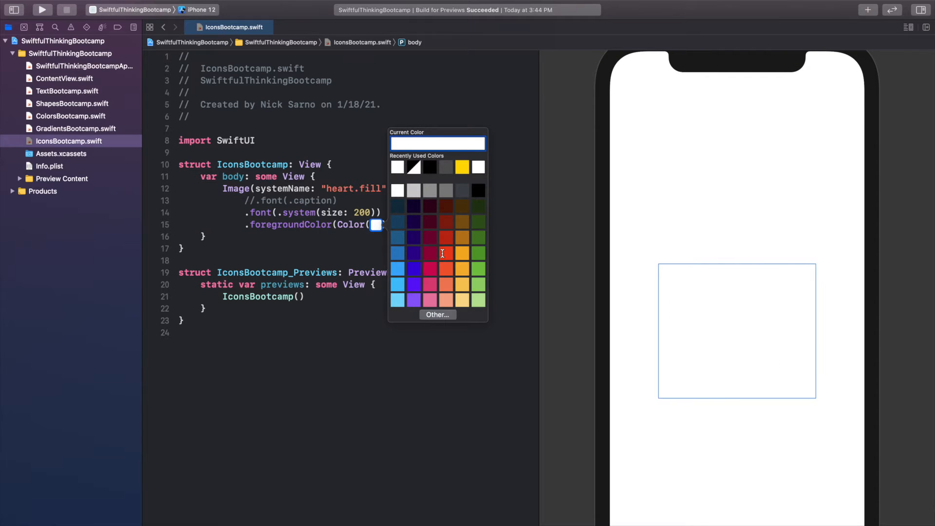
left_click(446, 238)
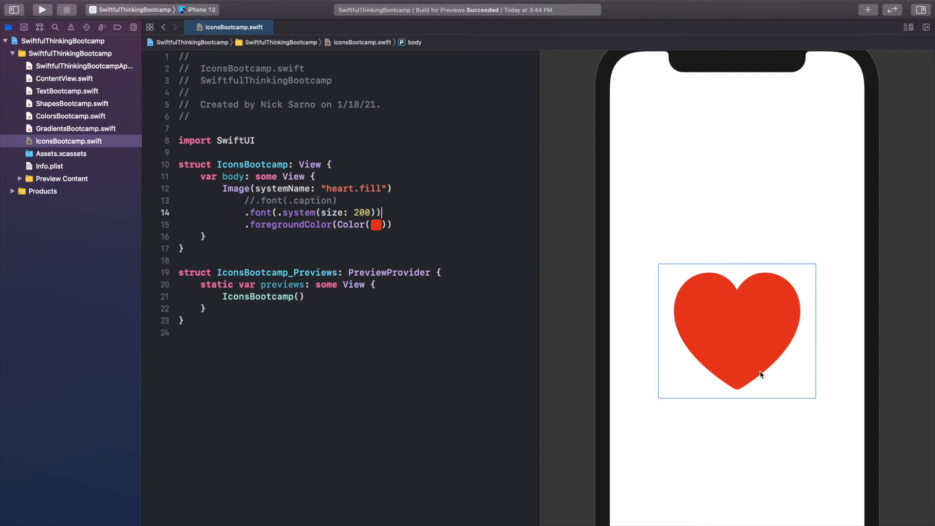
mouse_move(405, 228)
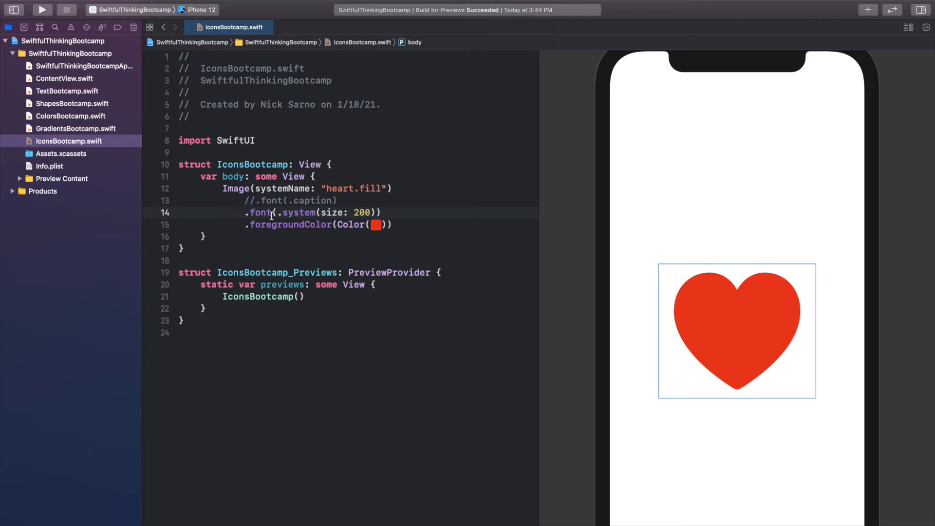
Step: Comment out the size-200 font line and add .frame(width: 300, height: 300) after foregroundColor
key("cmd+/")
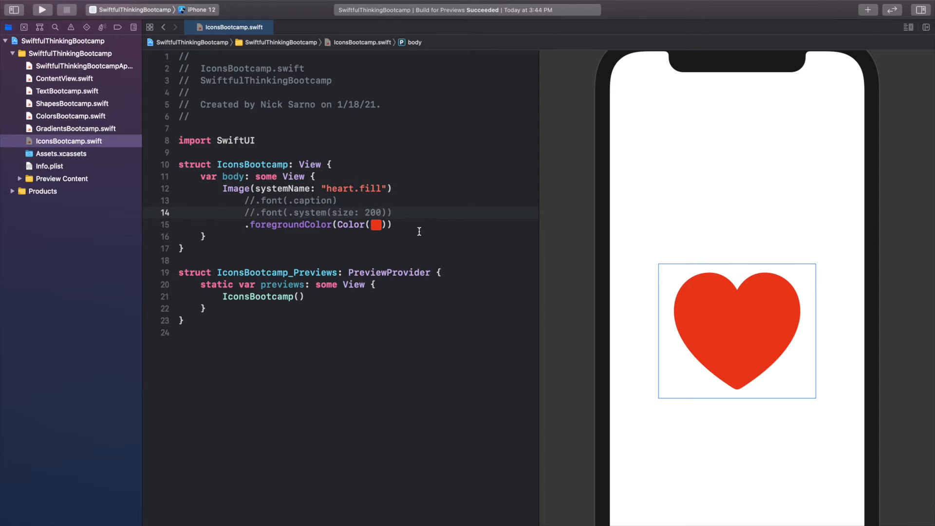
left_click(373, 188)
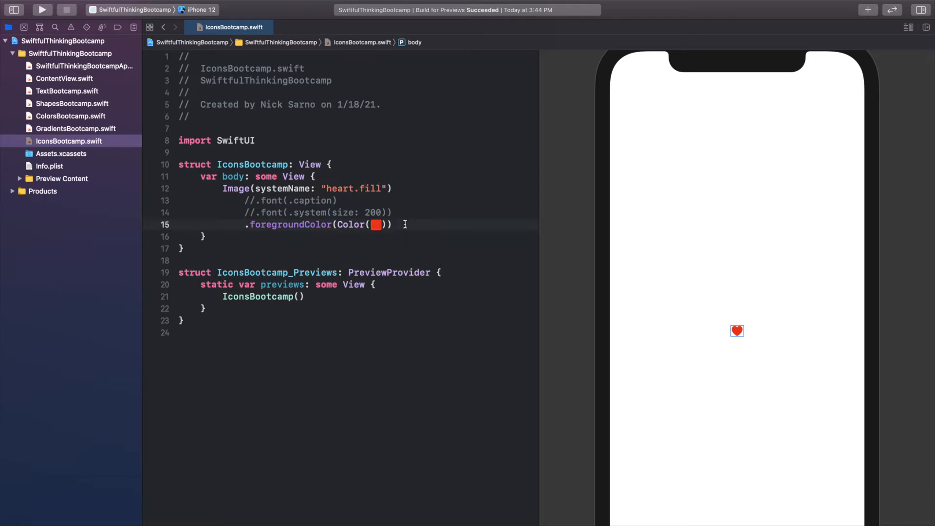
type(".frame(width: 100, height: 100, alignment: .center)")
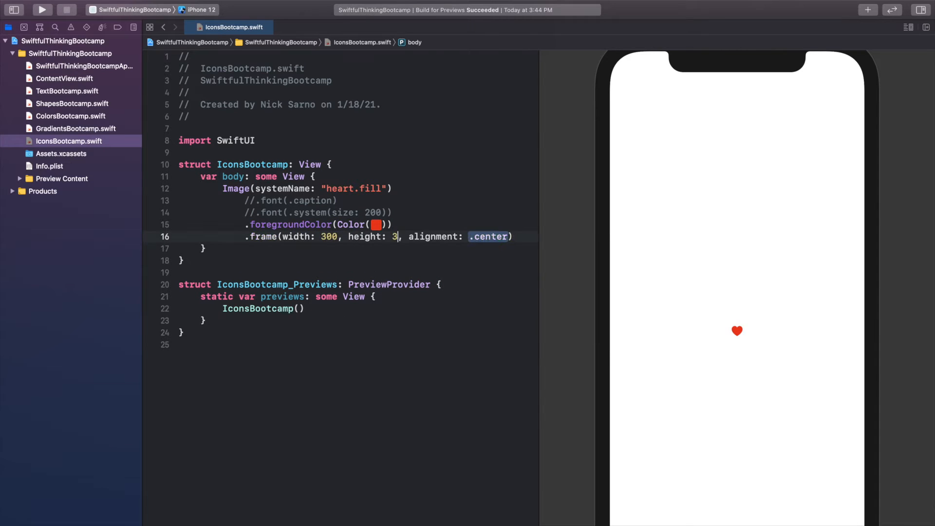
type("00")
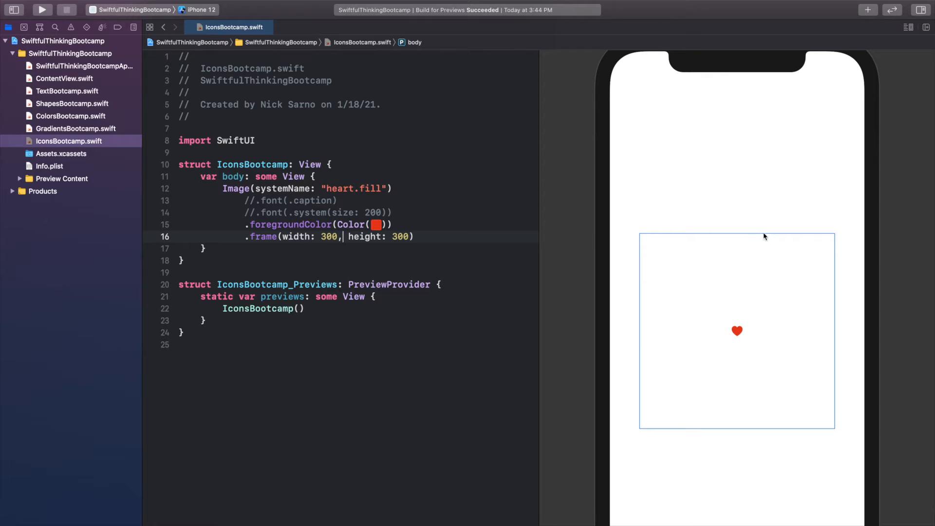
mouse_move(640, 326)
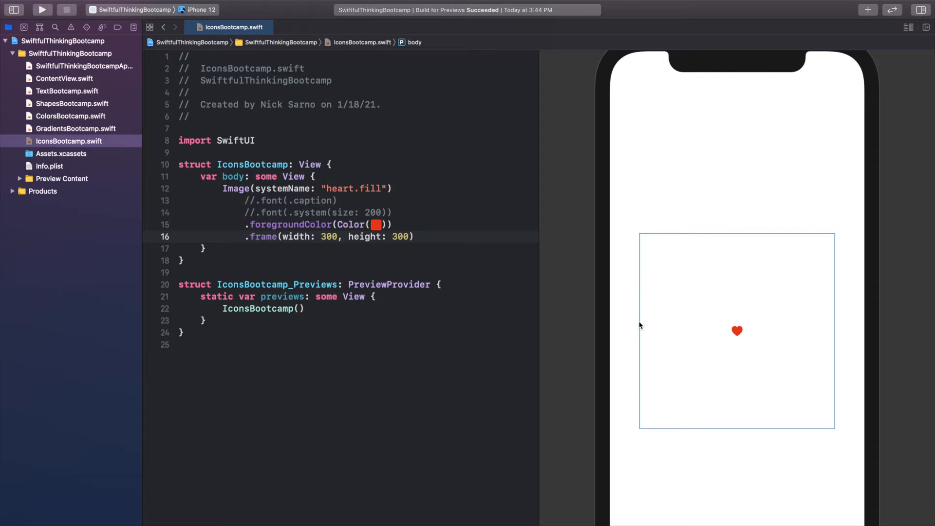
mouse_move(845, 236)
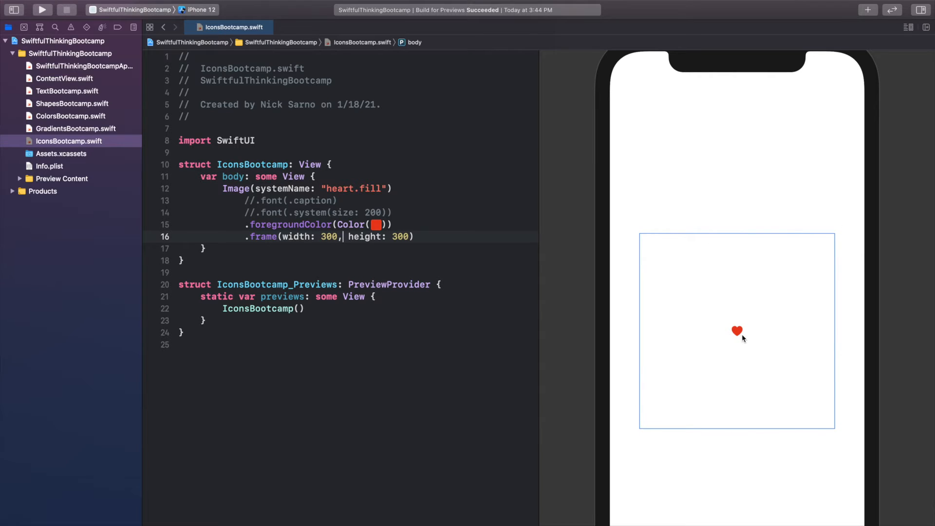
mouse_move(707, 319)
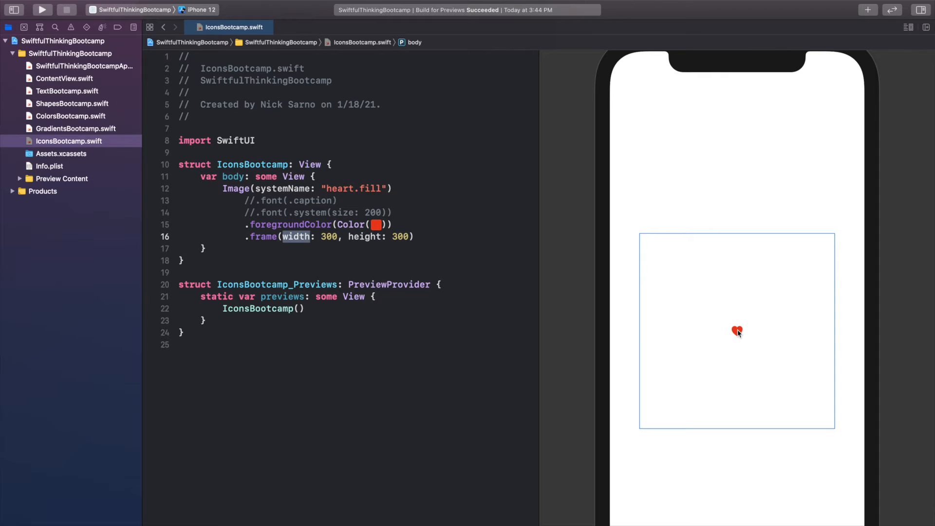
mouse_move(744, 340)
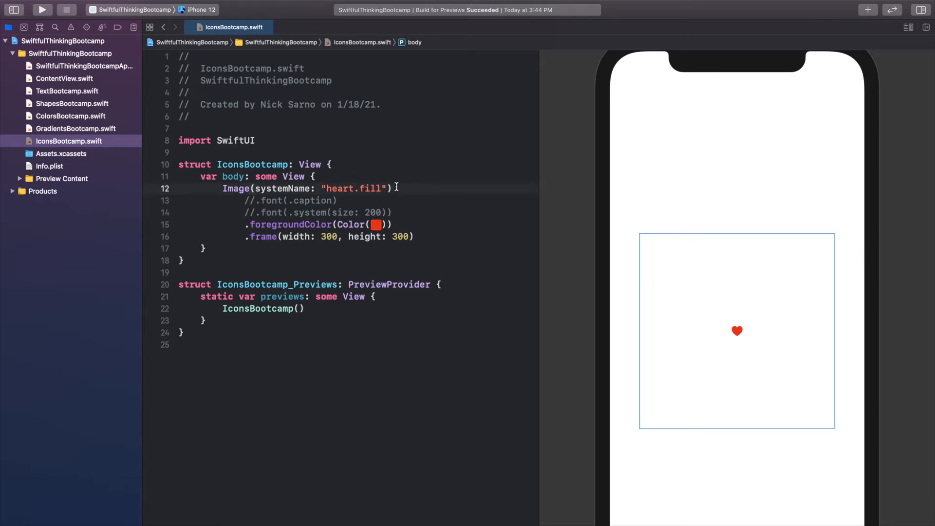
Step: Add .resizable() after the heart Image so it fills the 300×300 frame
type(".res")
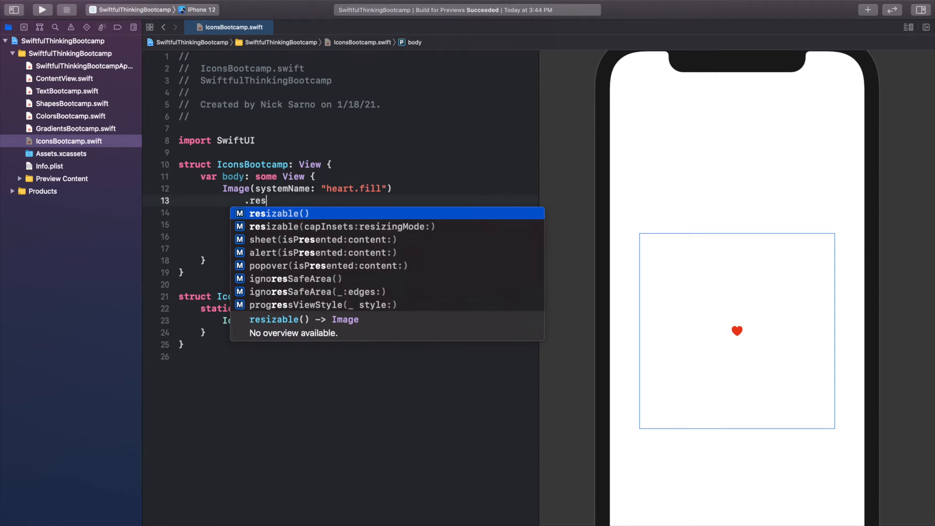
left_click(279, 214)
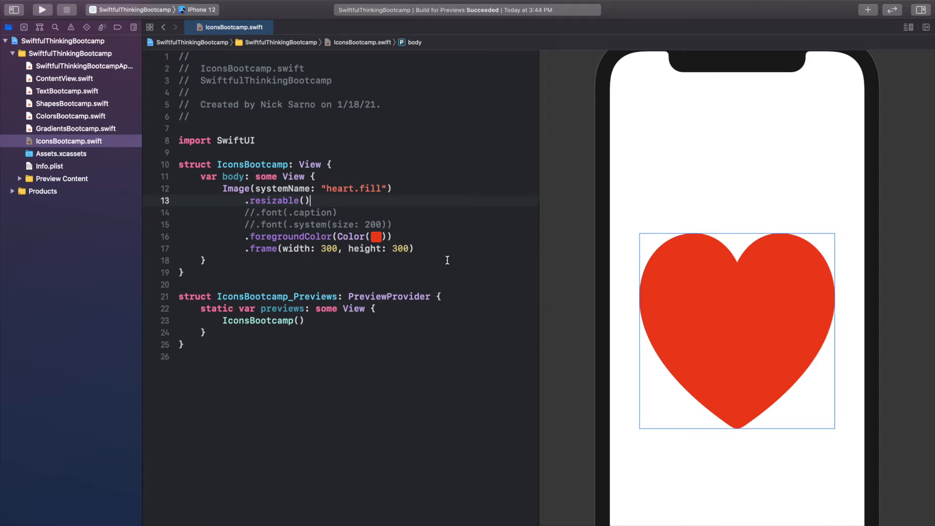
mouse_move(272, 200)
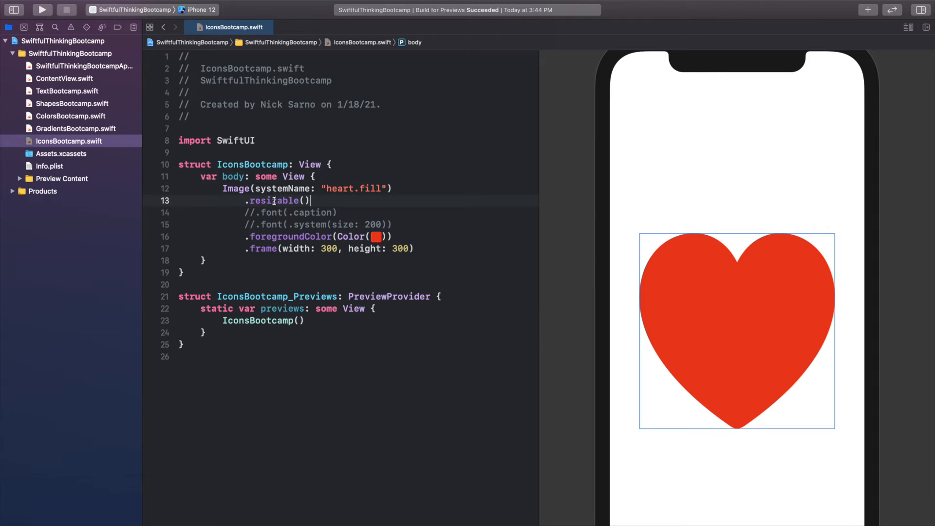
double_click(275, 201)
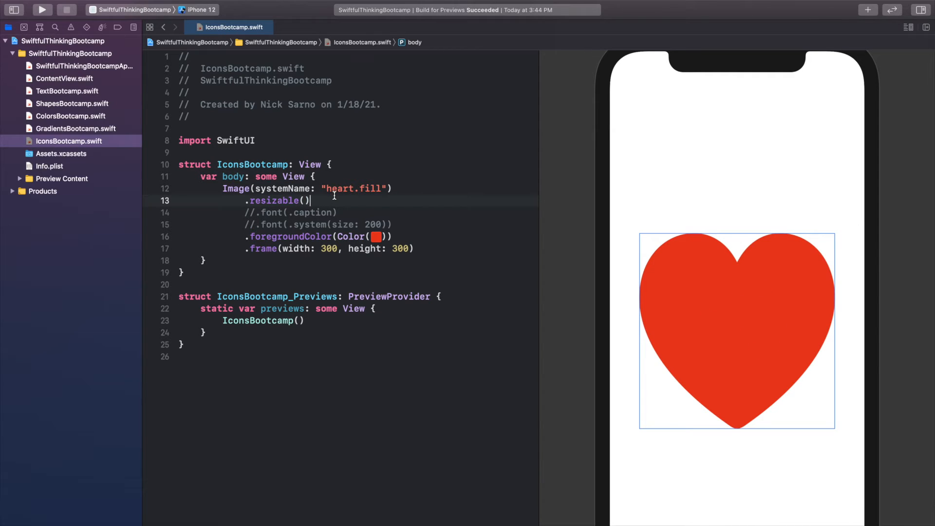
Step: Add .aspectRatio(contentMode:) below resizable and change its content mode from .fill to .fit
key("return")
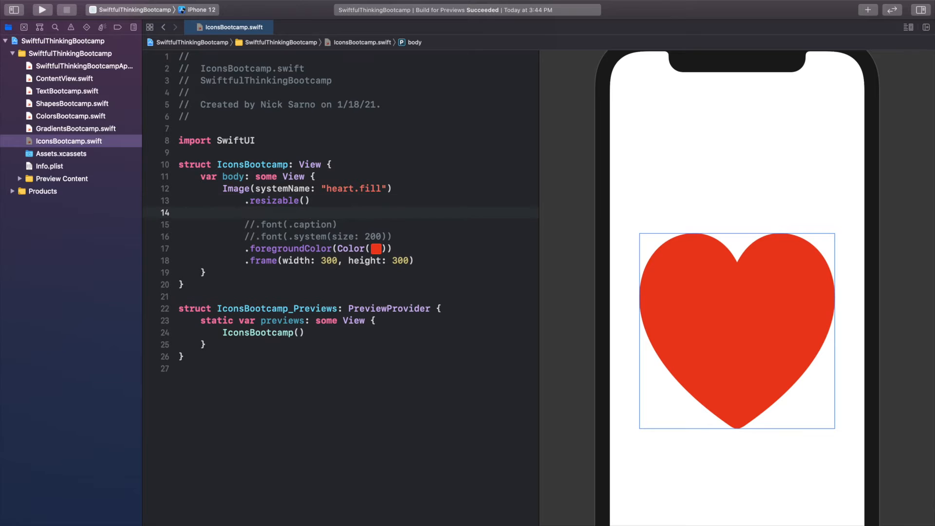
type(".aspectRatio(contentMode: .fill)")
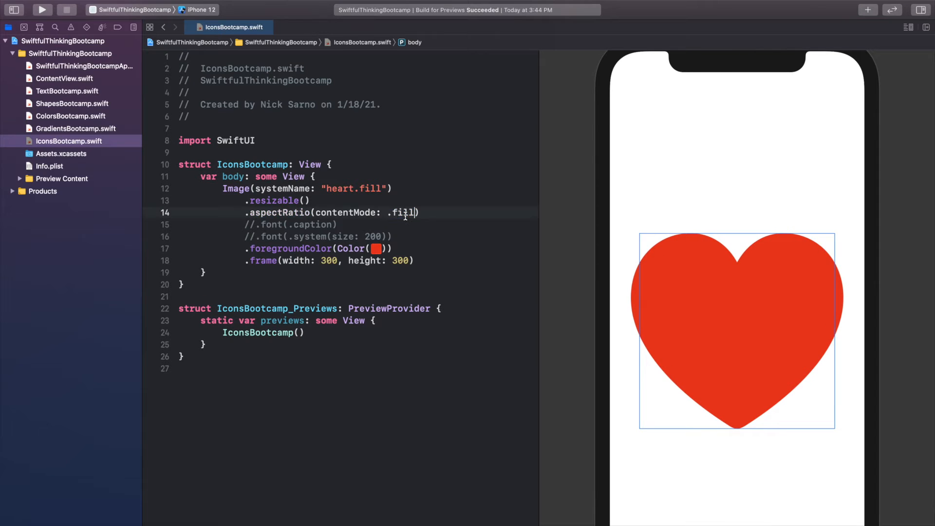
double_click(402, 213)
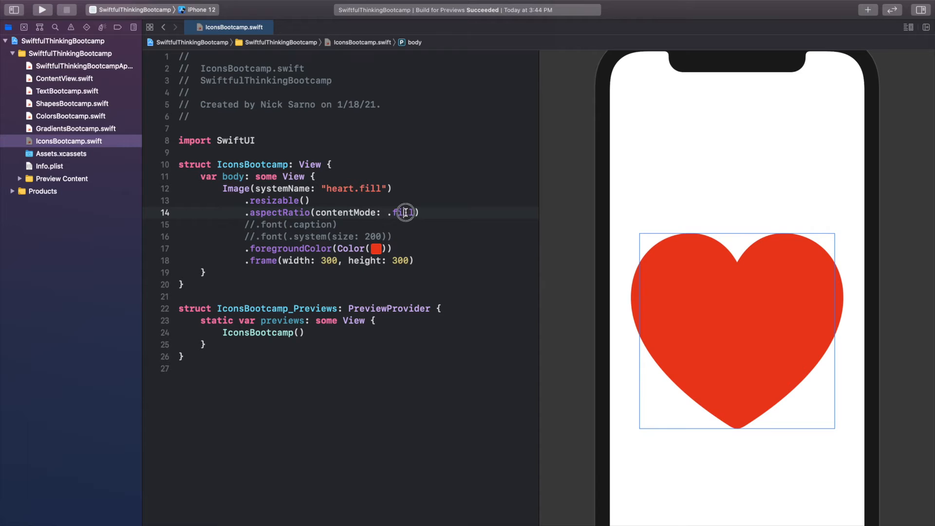
double_click(404, 213)
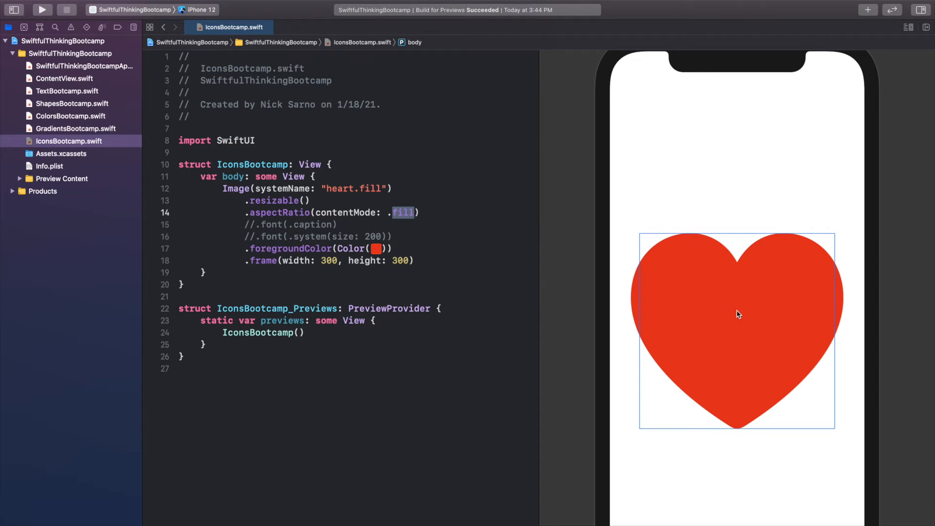
mouse_move(635, 239)
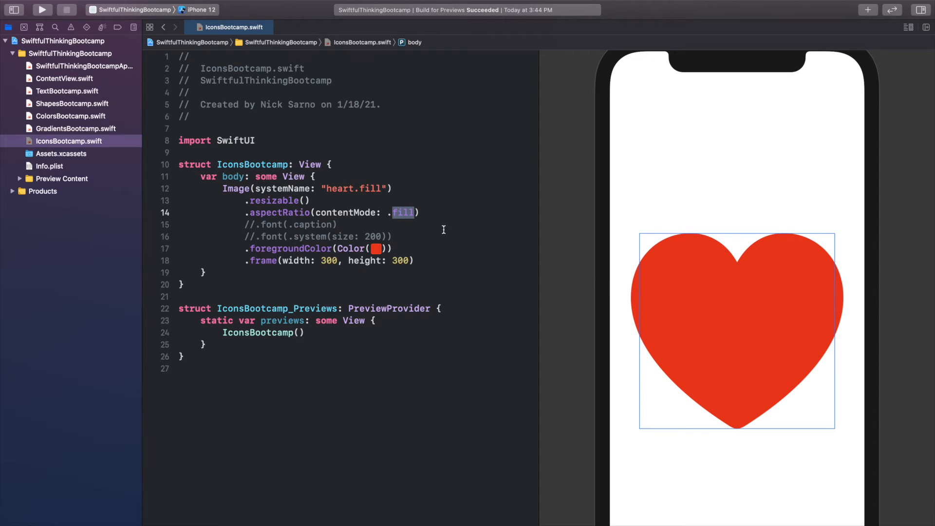
mouse_move(641, 403)
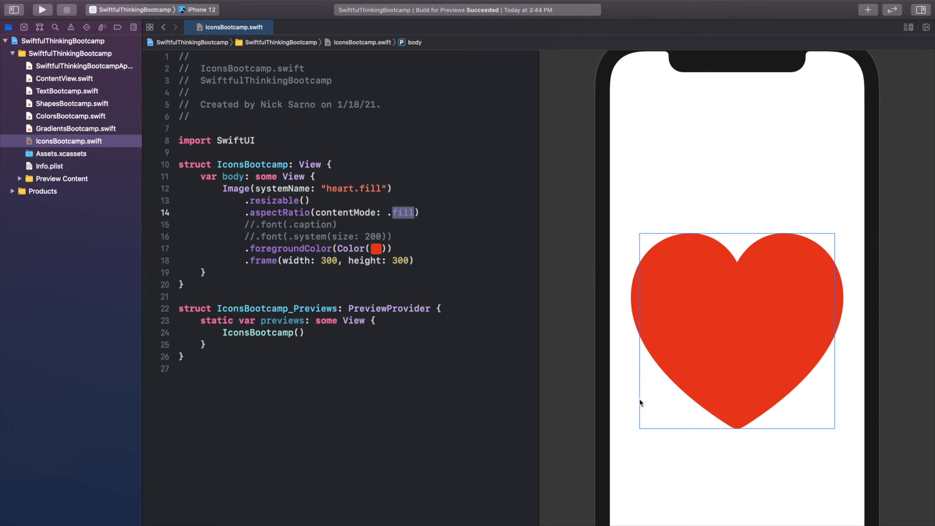
mouse_move(681, 228)
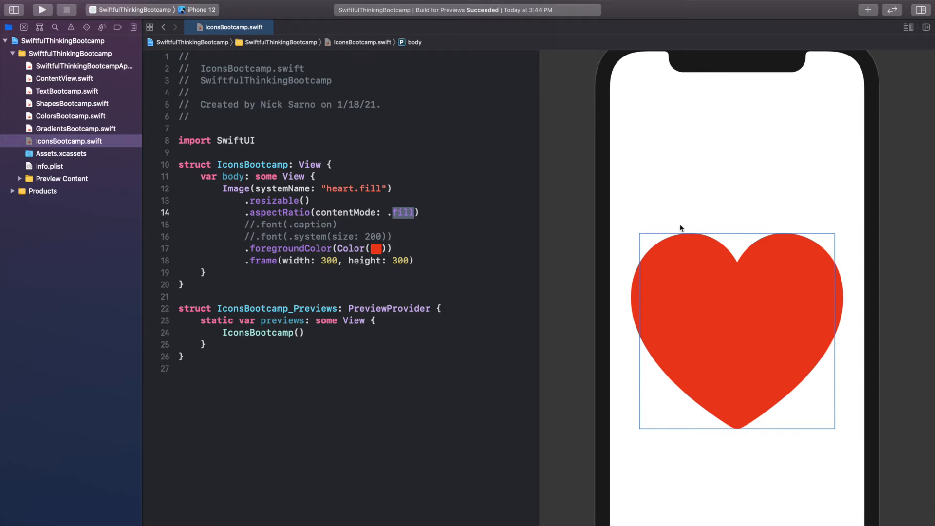
mouse_move(742, 265)
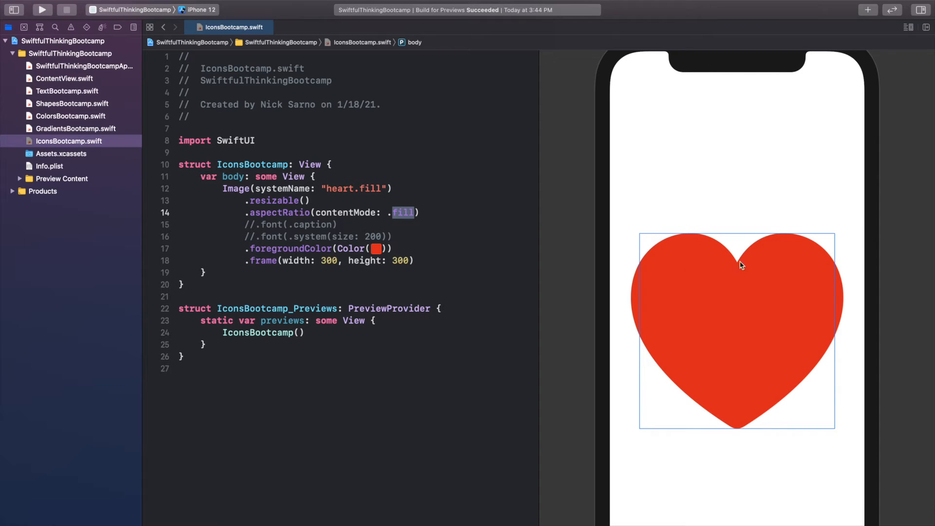
mouse_move(724, 363)
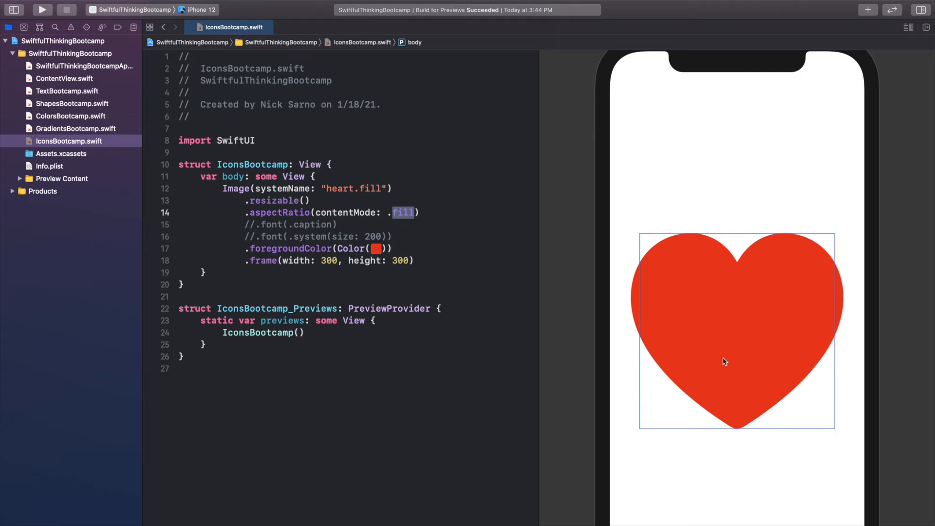
mouse_move(736, 384)
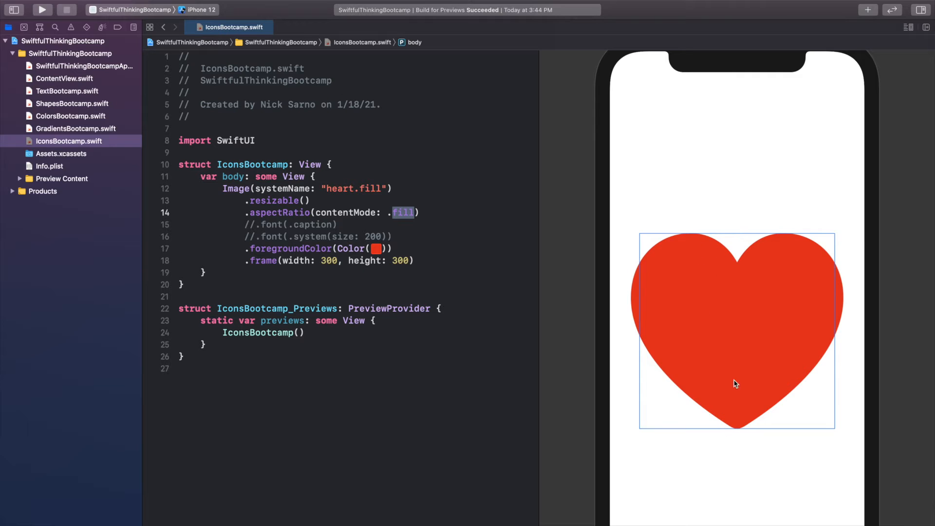
mouse_move(733, 390)
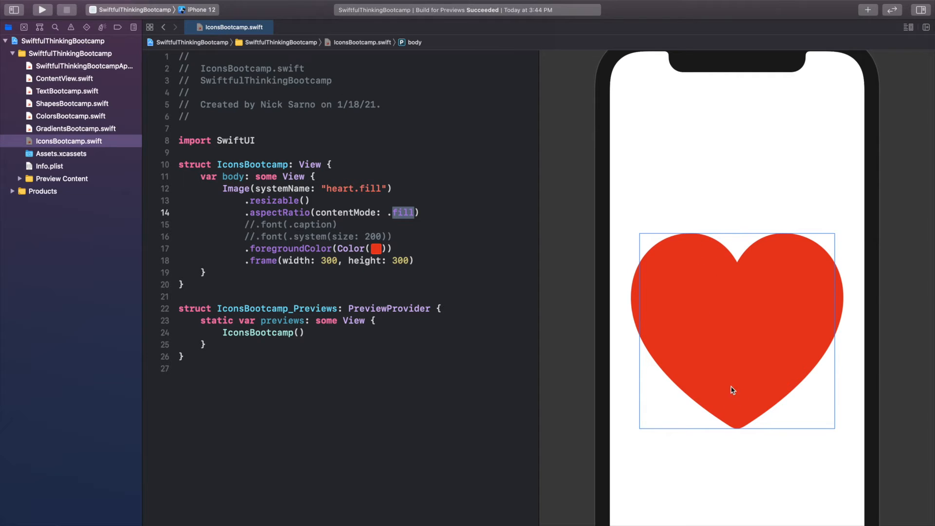
mouse_move(636, 296)
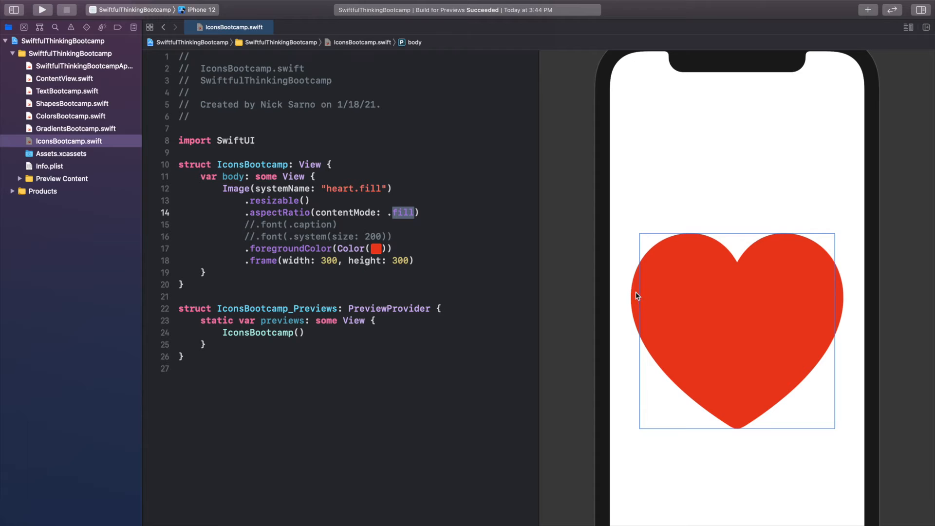
mouse_move(632, 300)
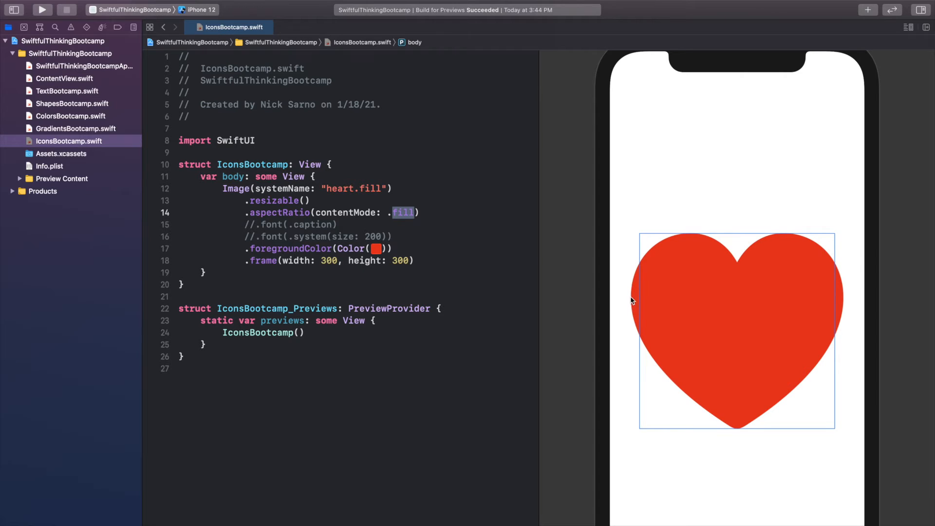
mouse_move(472, 218)
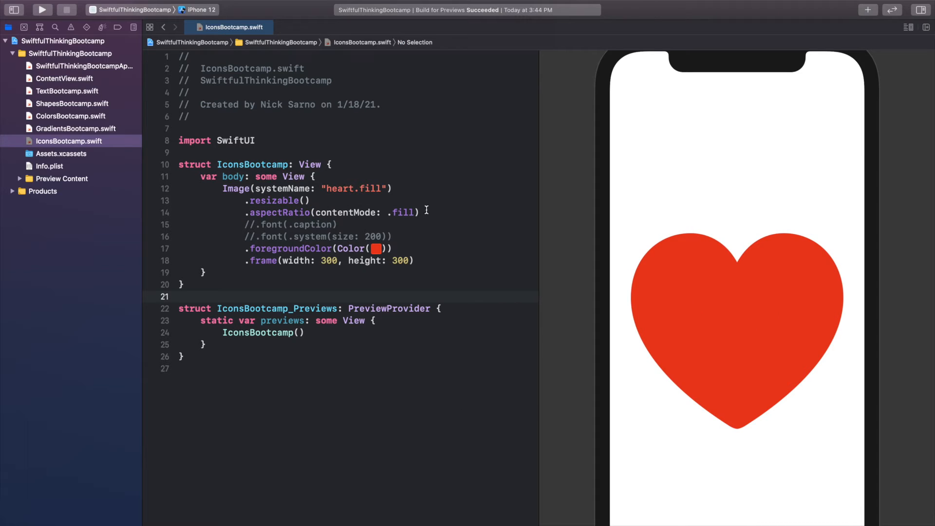
double_click(404, 212)
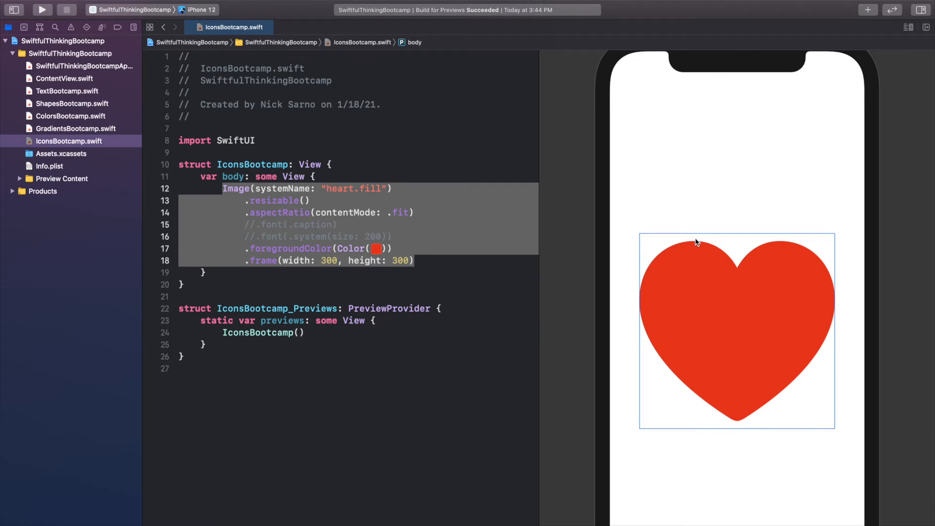
mouse_move(796, 299)
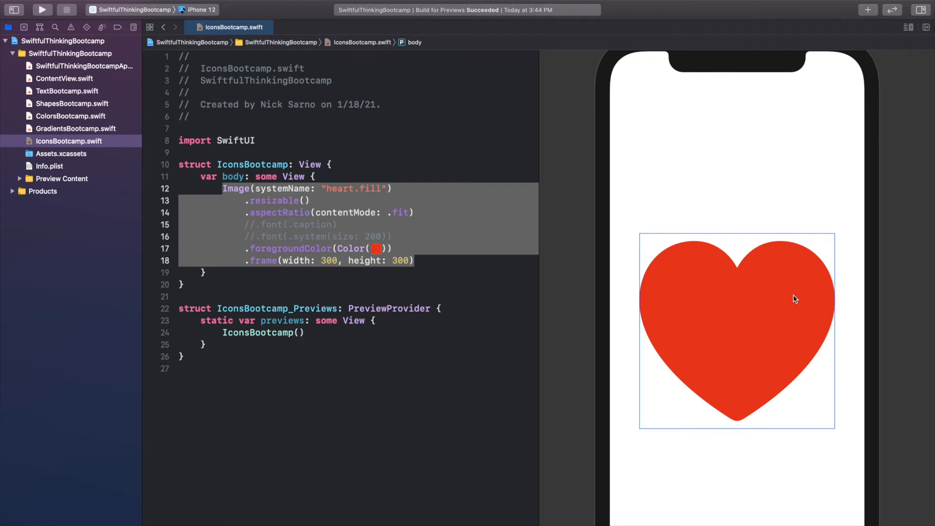
mouse_move(758, 408)
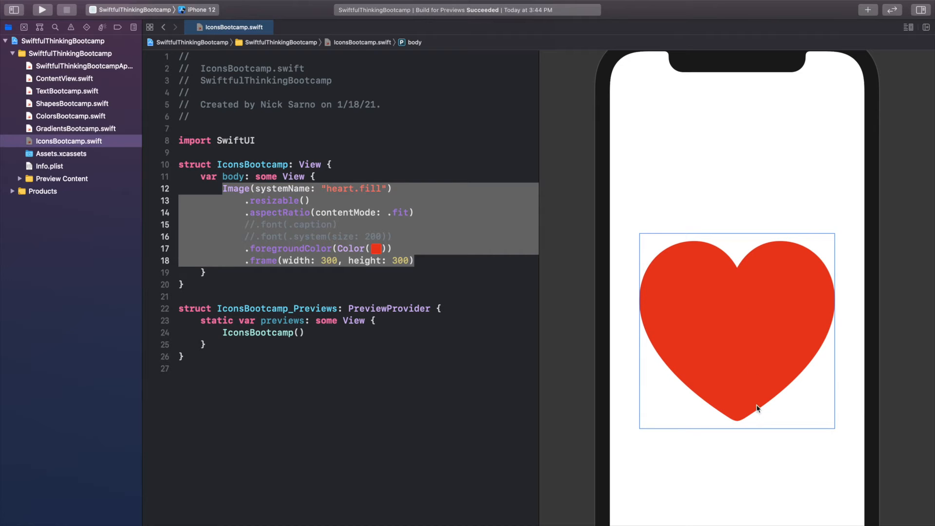
Step: Comment out aspectRatio, add //.scaledToFit() and an active .scaledToFill() after .resizable()
left_click(424, 211)
type(".")
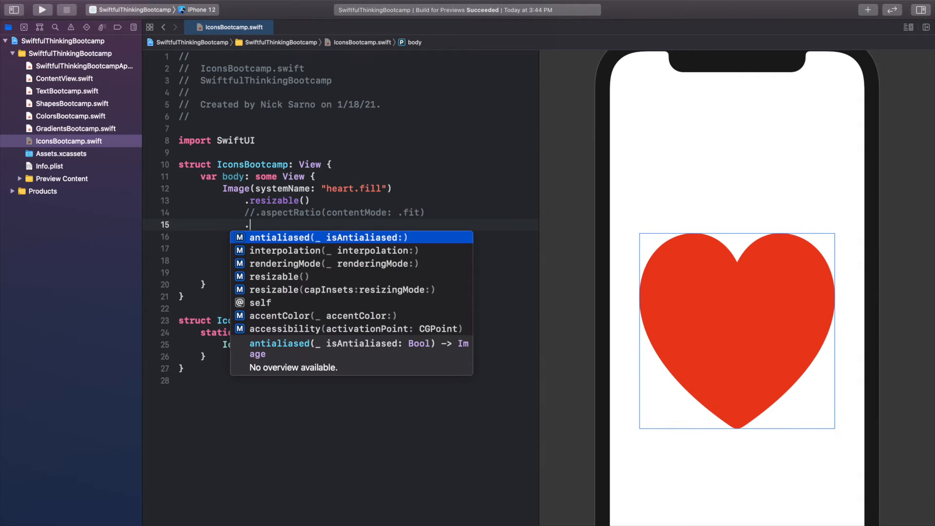
type("scaleto")
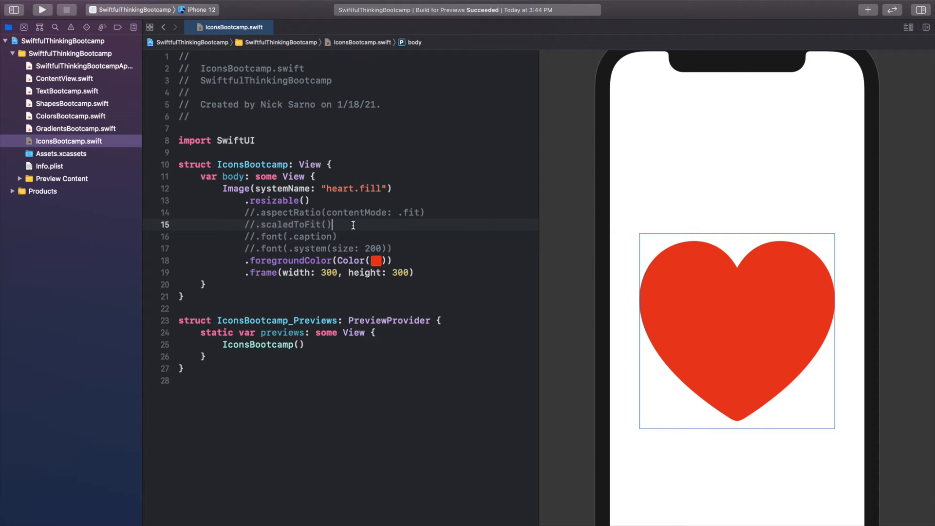
type(".scaledto")
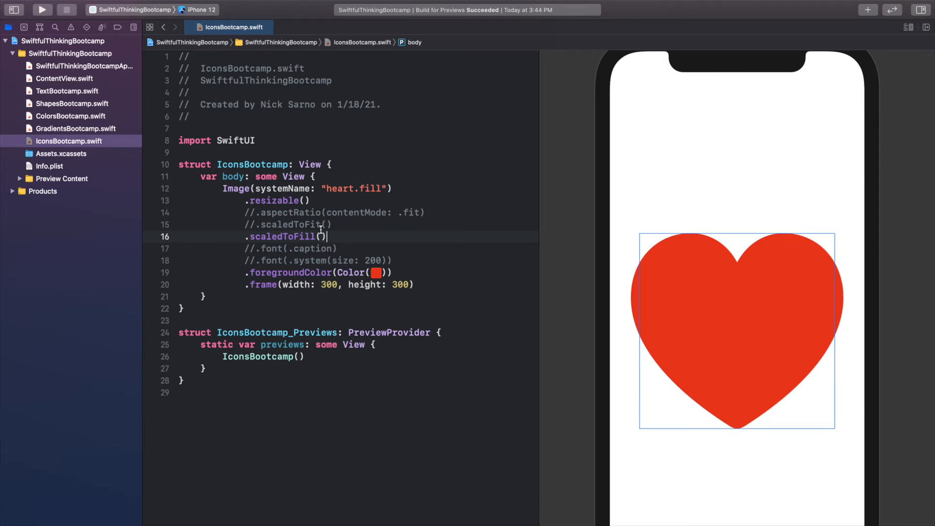
mouse_move(637, 239)
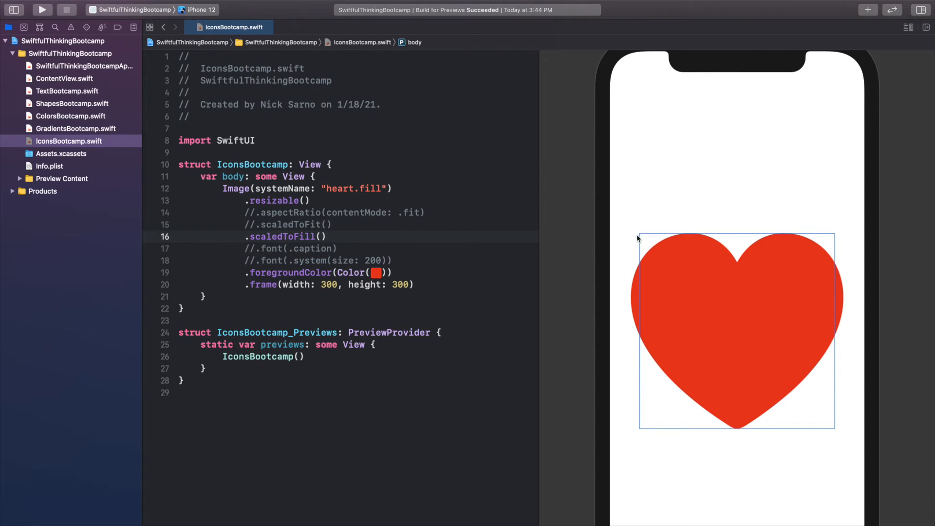
mouse_move(641, 286)
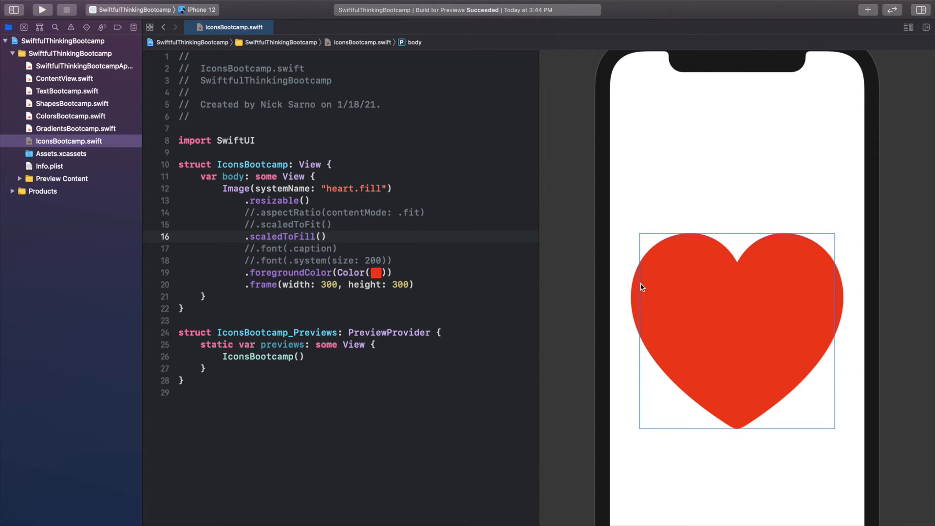
left_click(387, 249)
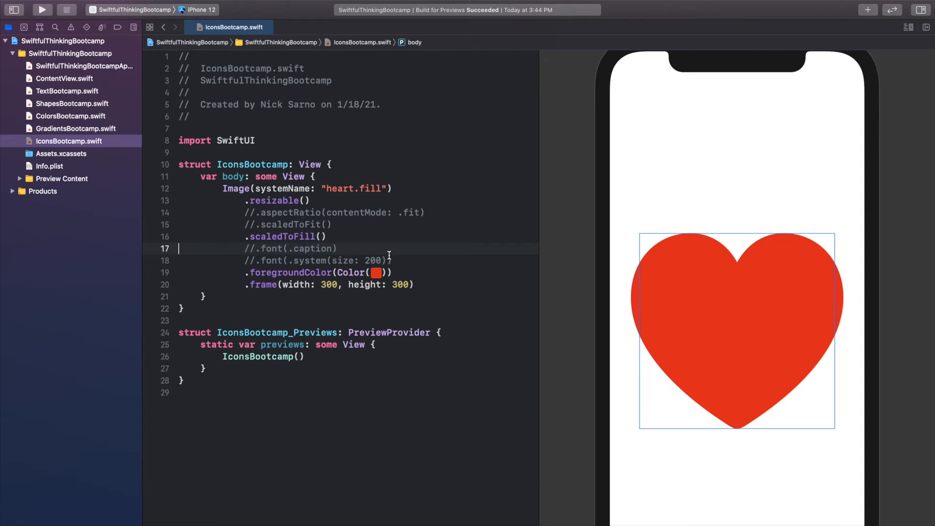
Step: Add .clipped() after the 300×300 frame, preview it, then comment the clipped line out
type(".")
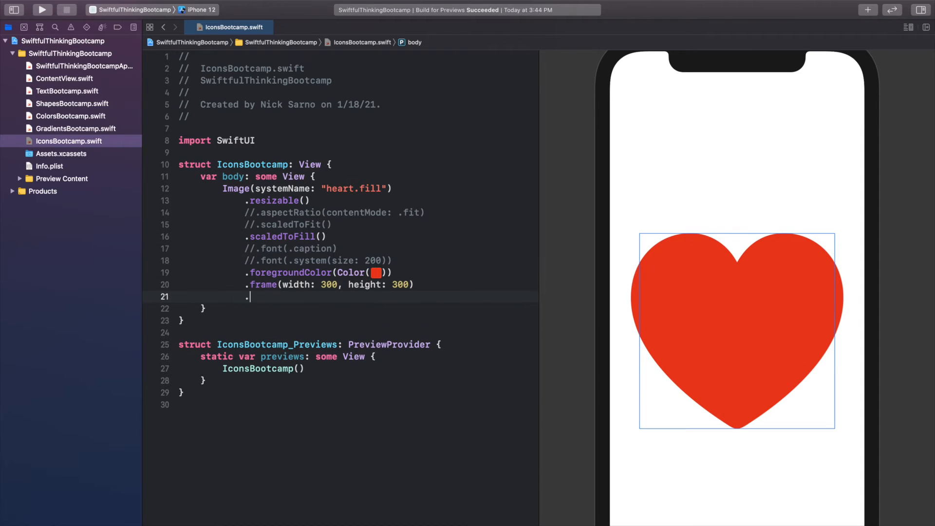
type("clipped()")
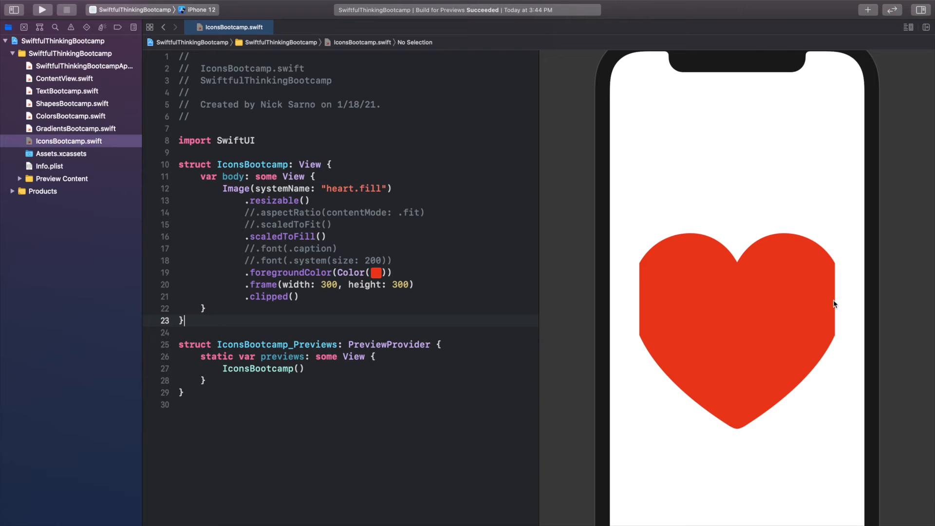
mouse_move(714, 302)
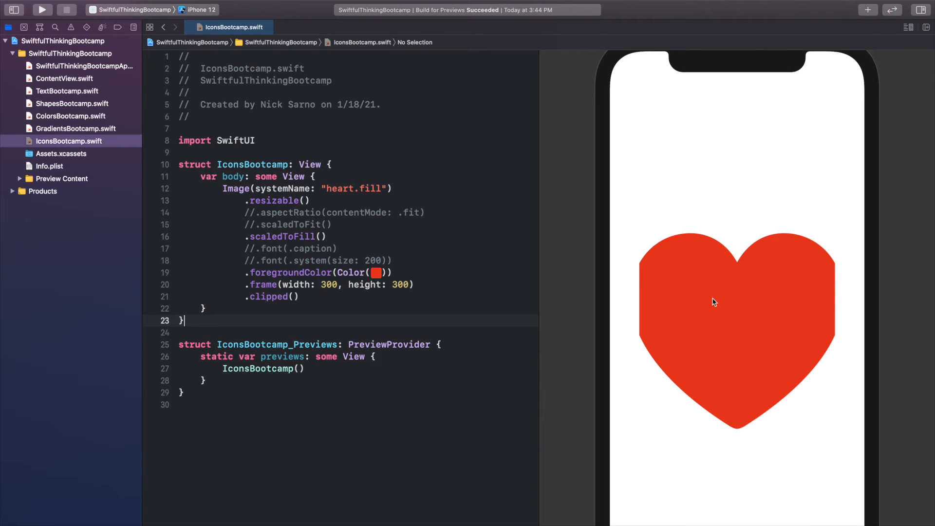
left_click(303, 297)
type("//")
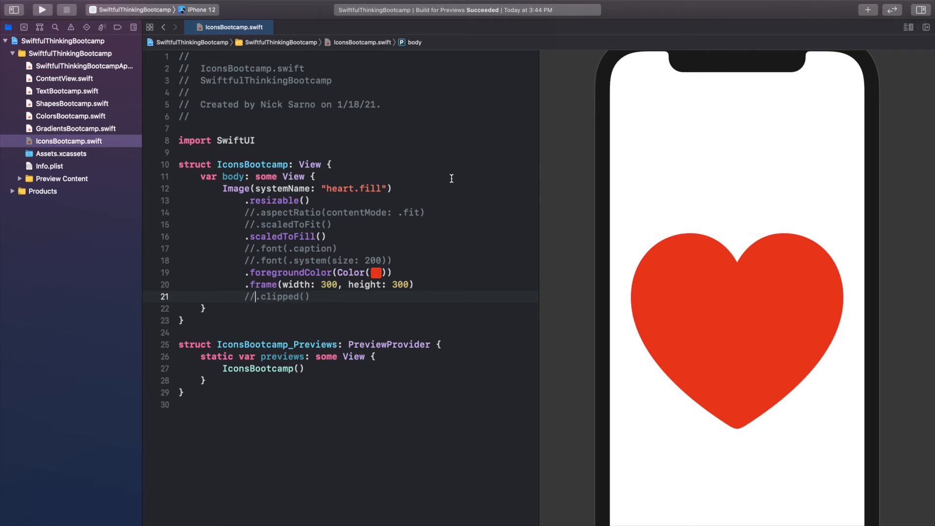
mouse_move(366, 233)
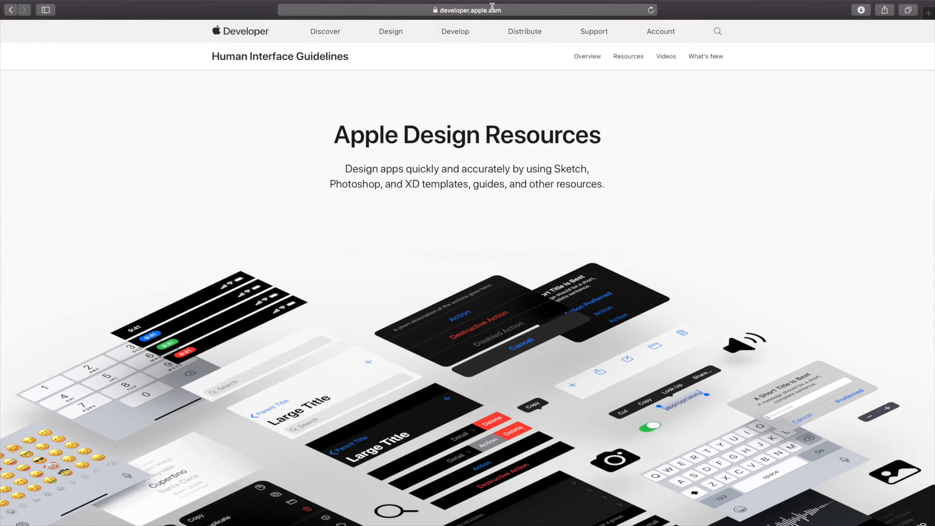
Step: Load the Apple Design Resources page in Safari from the address bar
left_click(467, 10)
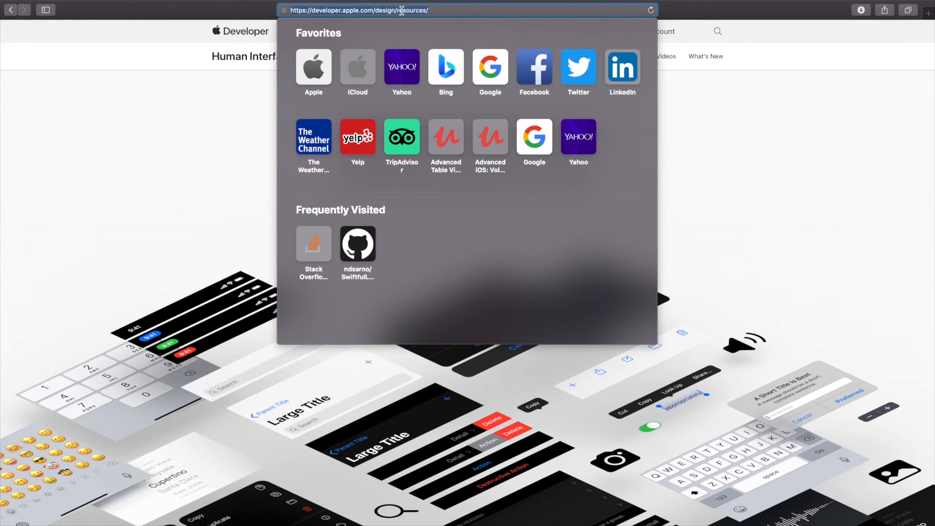
key("Return")
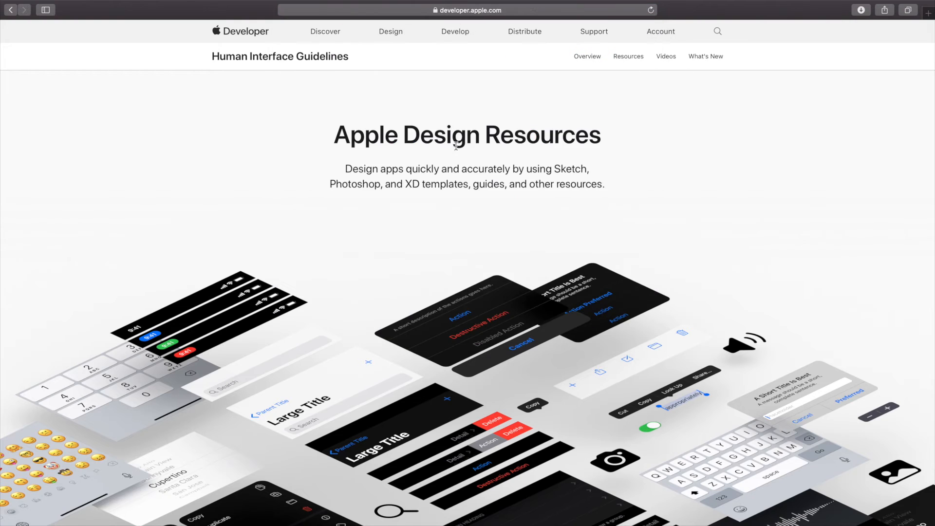
double_click(465, 134)
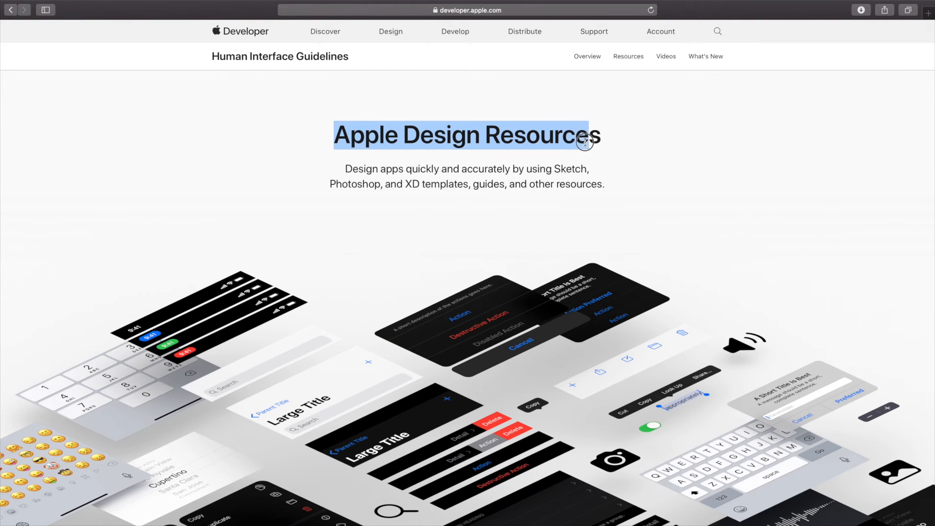
Step: Scroll down to the SF Symbols section with its 2,400 configurable symbols and download link
scroll("down", 3)
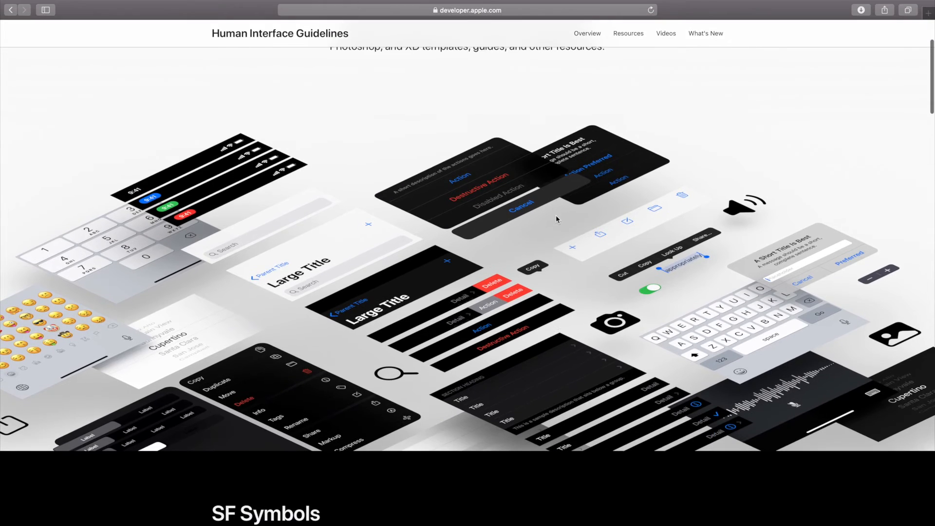
scroll("down", 3)
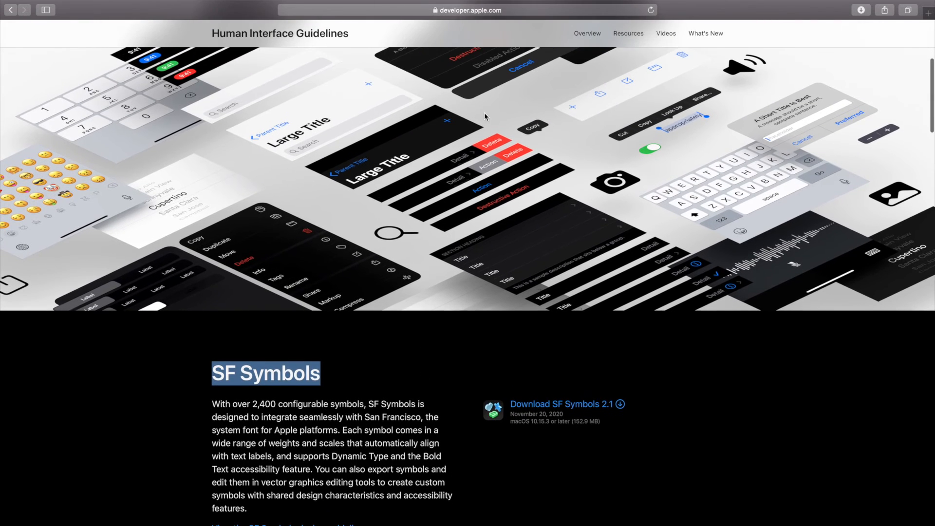
scroll("down", 3)
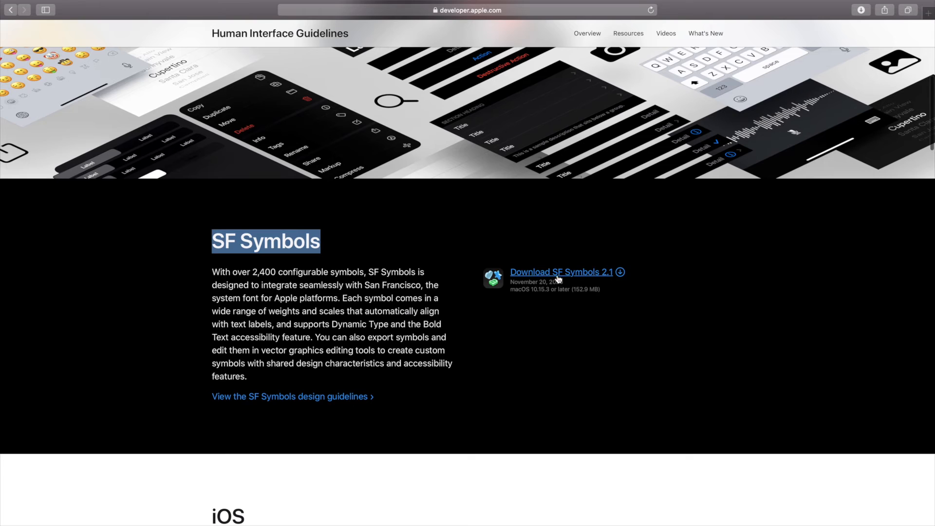
left_click(435, 345)
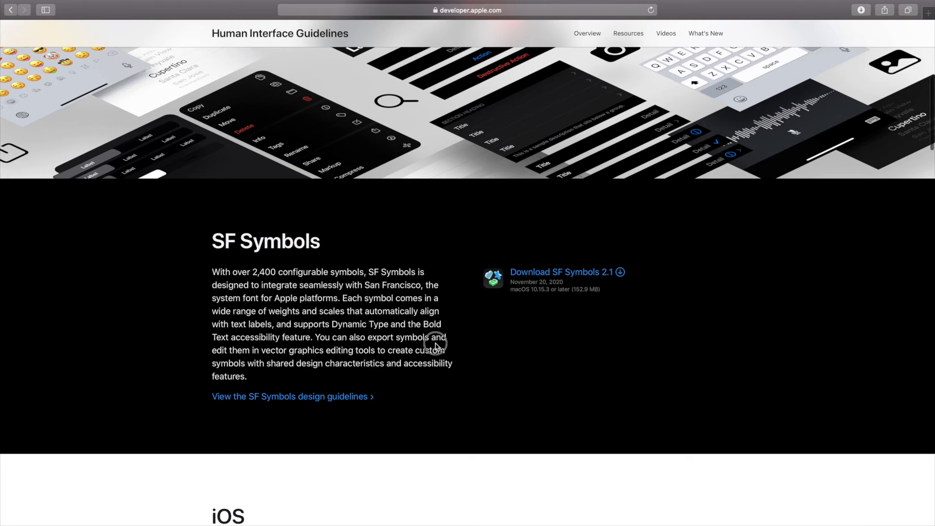
scroll("down", 3)
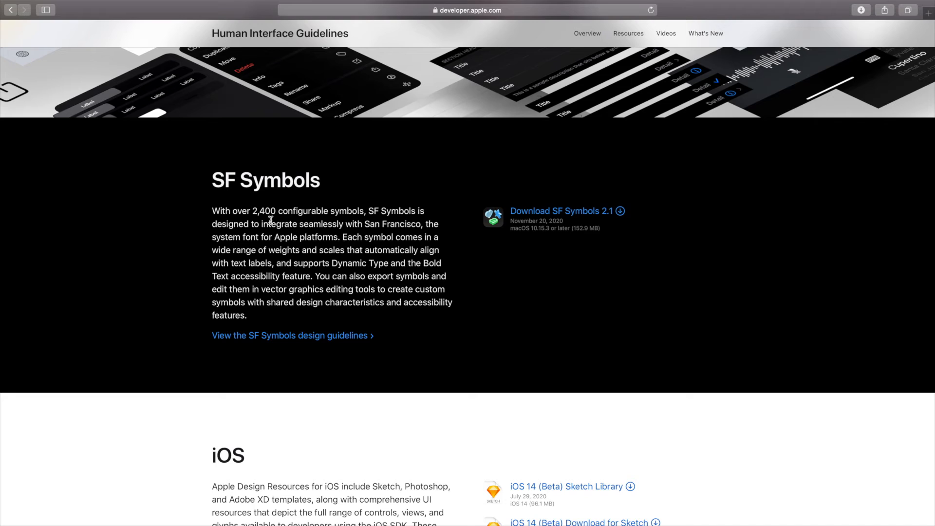
double_click(266, 212)
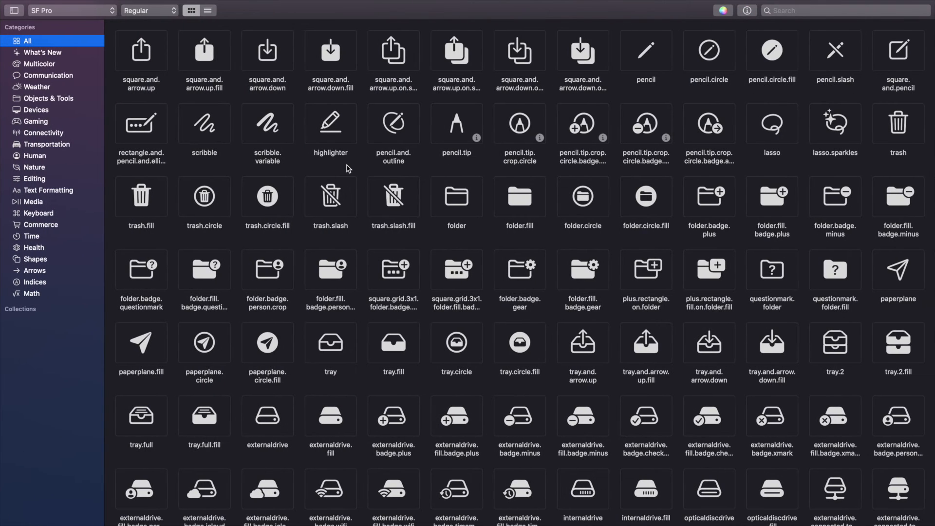
mouse_move(421, 154)
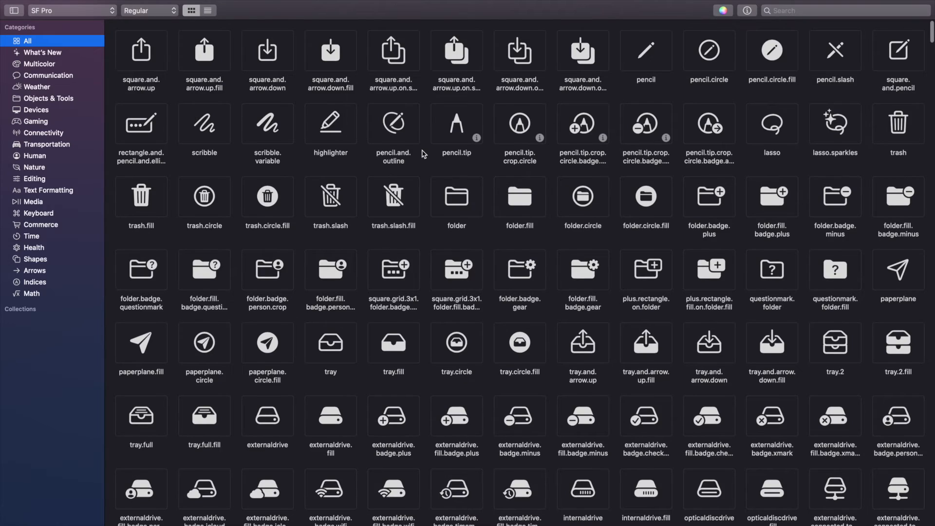
Step: Browse the All category grid, select paperplane.fill and show its Copy Symbol / Copy Name options
scroll("down", 3)
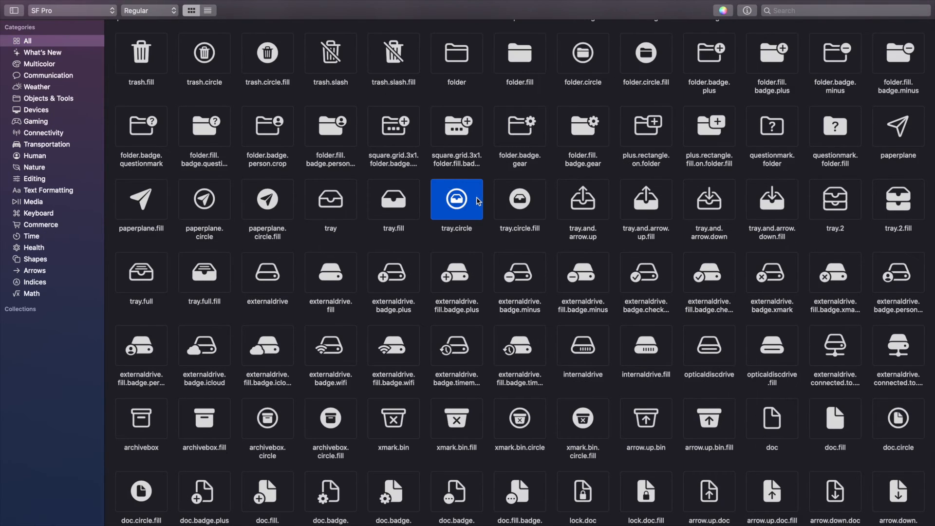
mouse_move(295, 231)
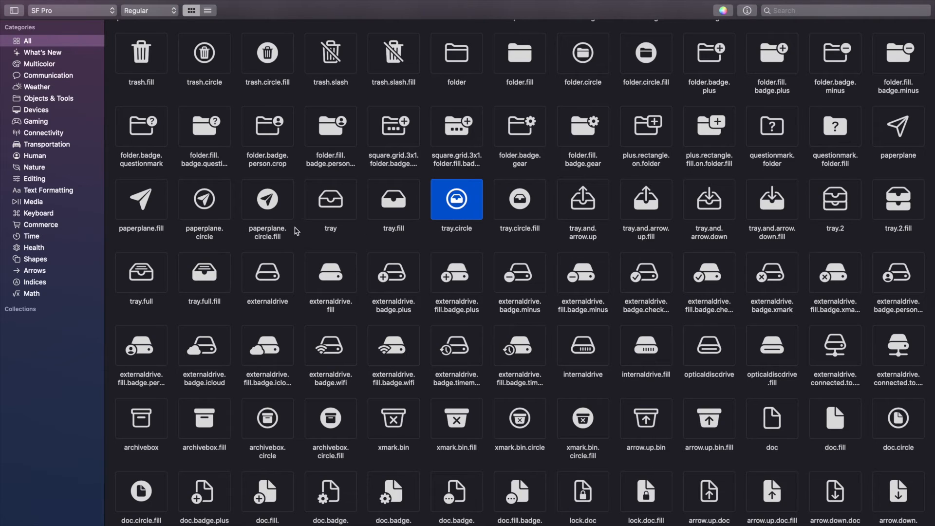
mouse_move(336, 164)
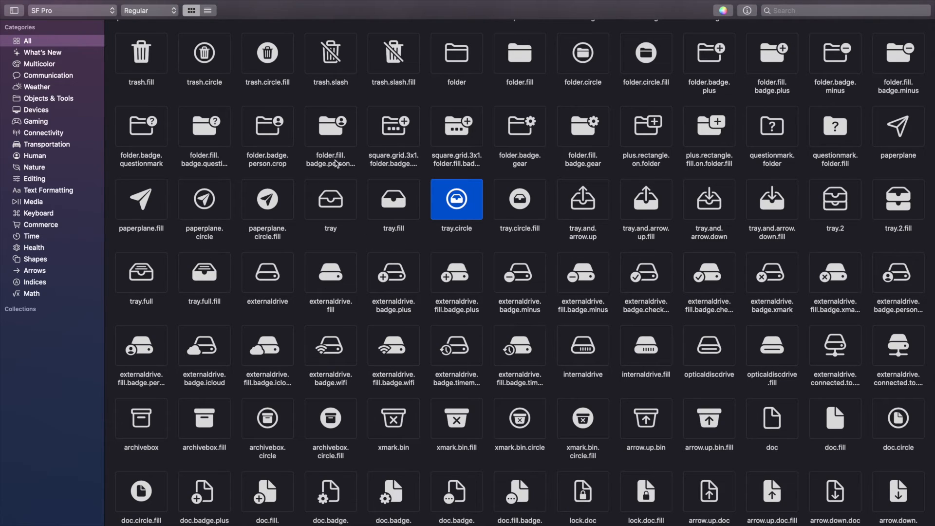
mouse_move(748, 182)
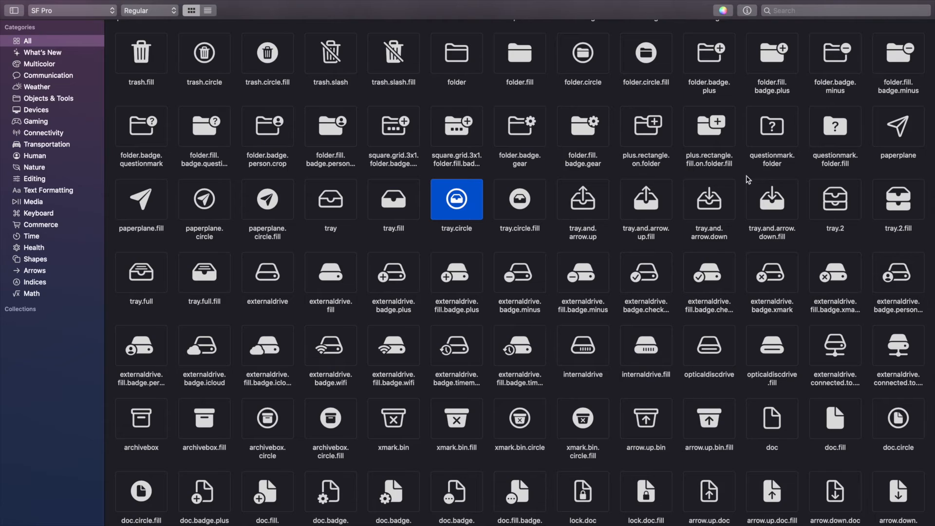
left_click(141, 199)
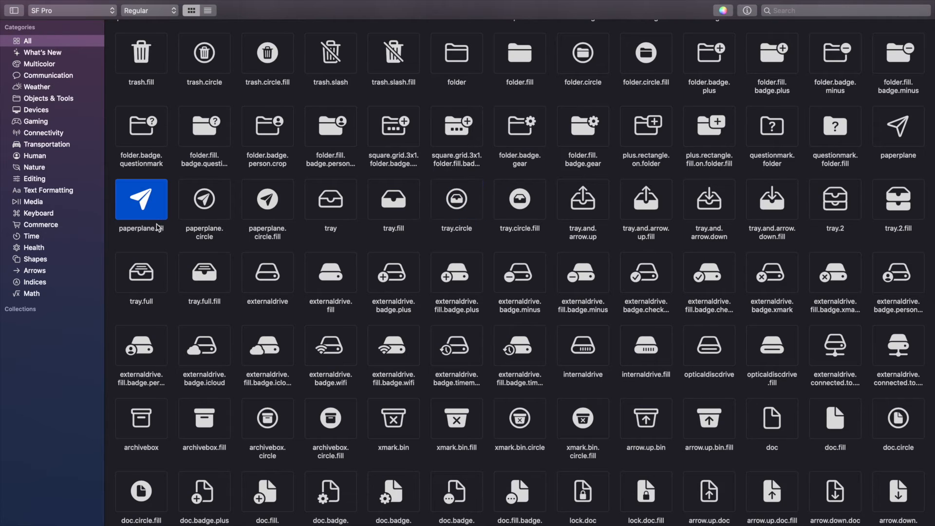
right_click(141, 199)
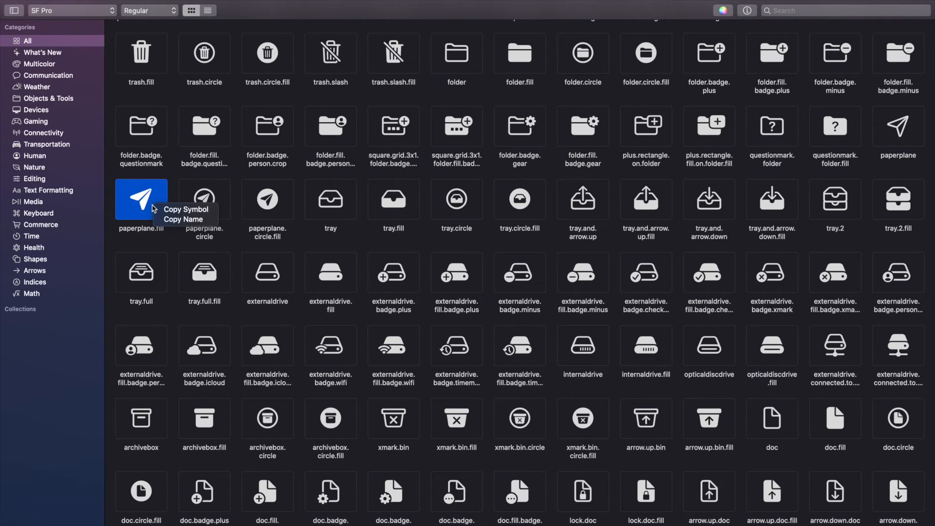
mouse_move(185, 219)
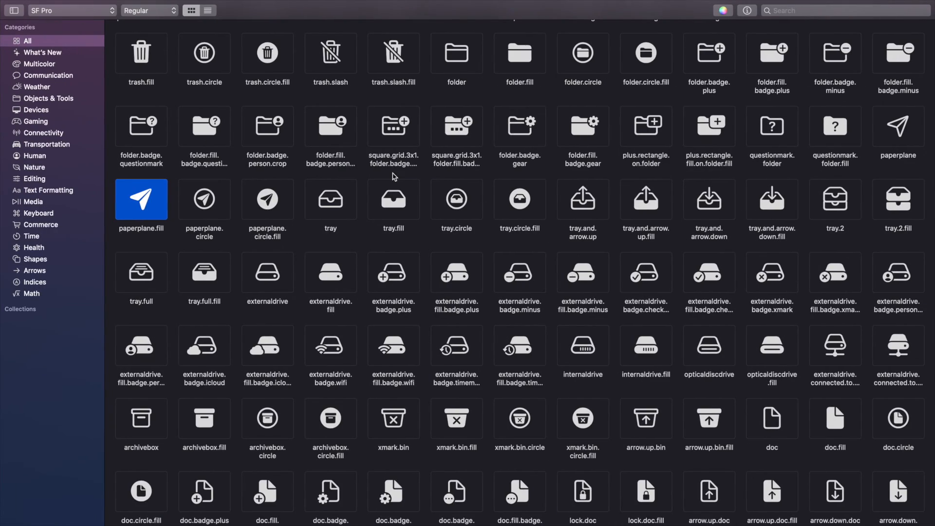
scroll("down", 3)
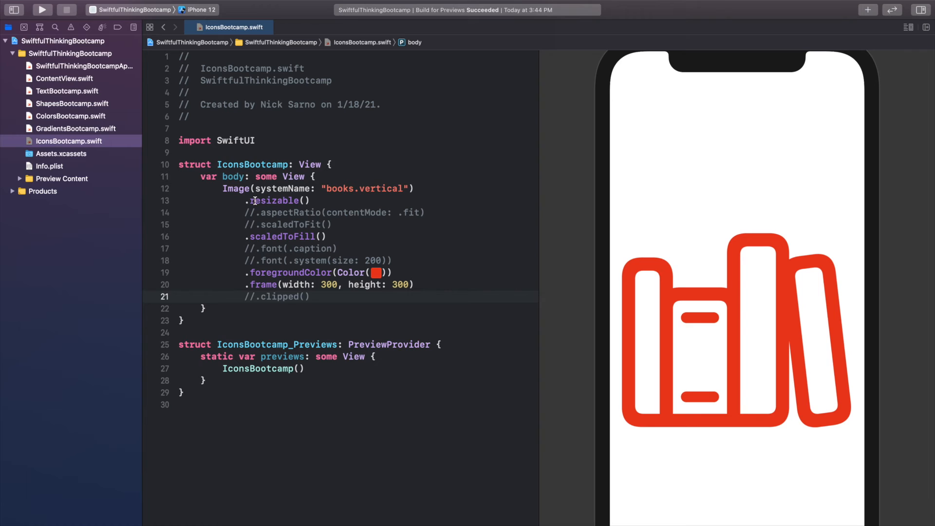
Step: Add a .font(.largeTitle) modifier under the Image
left_click(256, 201)
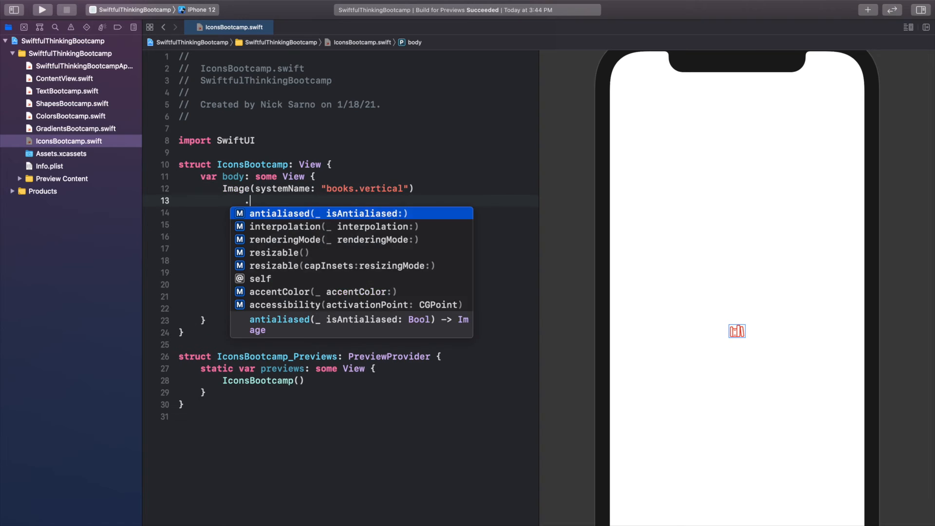
type(".font(.largeTitle)")
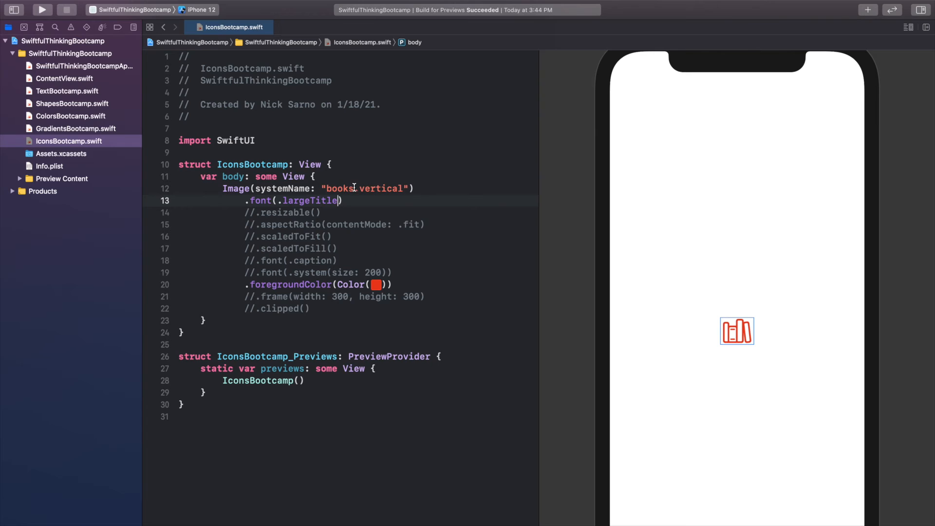
Step: Replace "books.vertical" with "xmark" and comment out the resizable and frame modifiers
double_click(338, 188)
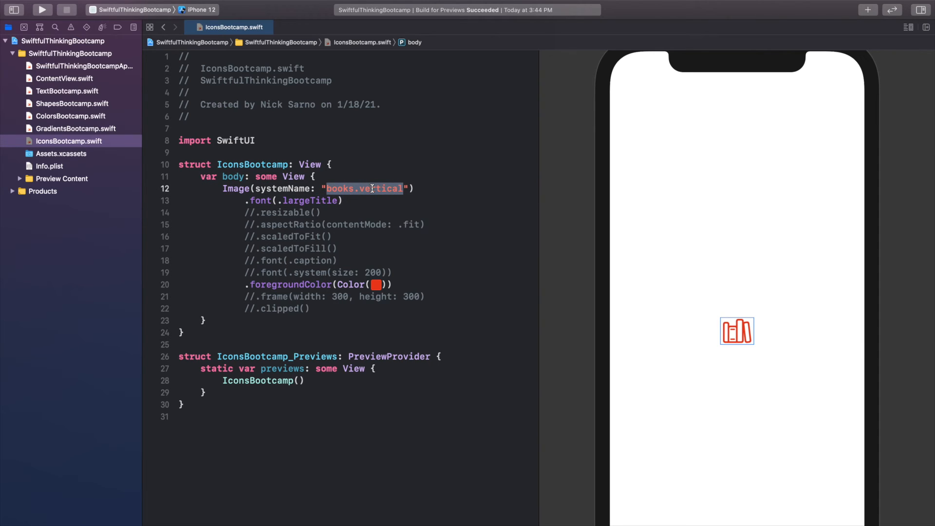
type("xmark")
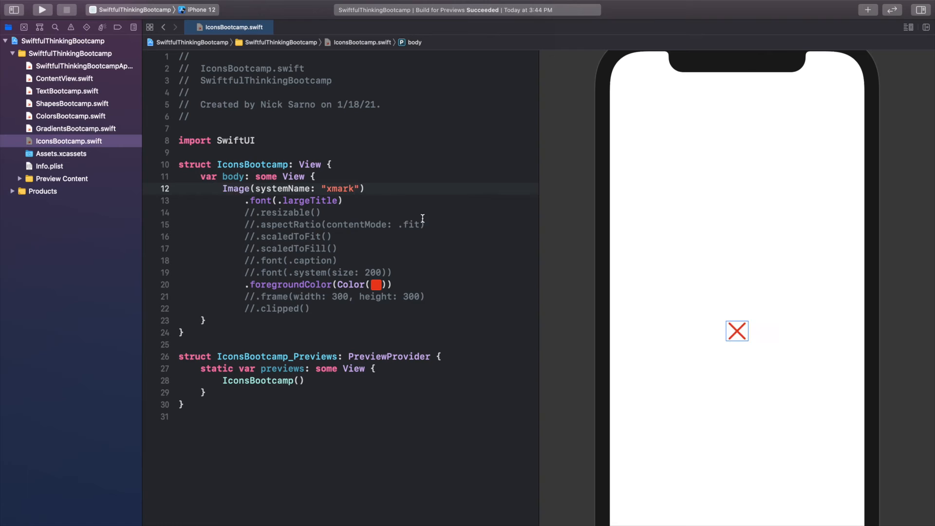
mouse_move(444, 301)
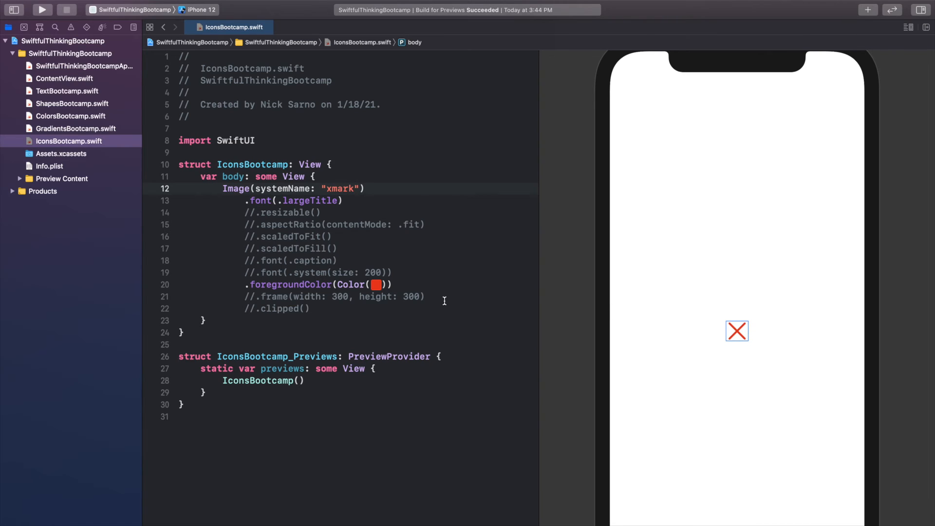
left_click(340, 248)
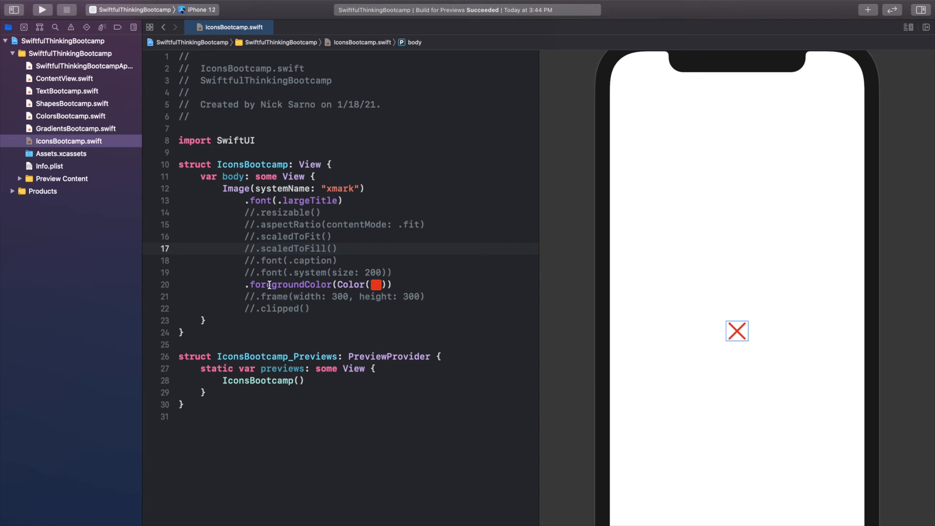
left_click(340, 249)
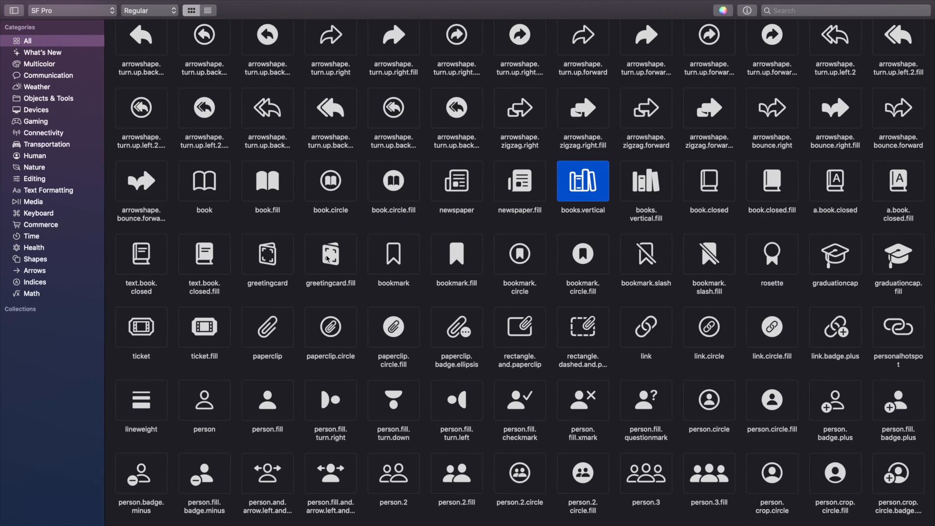
mouse_move(44, 65)
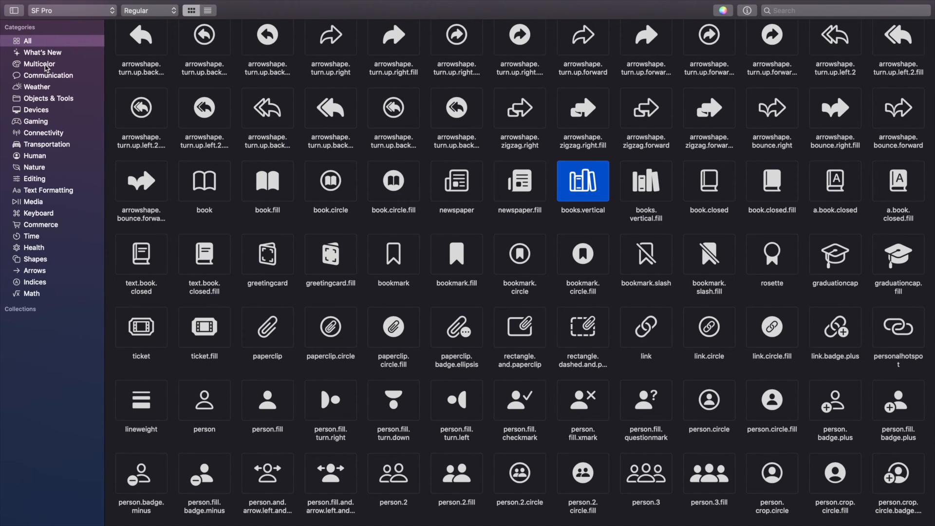
Step: Switch to the Multicolor category with the symbols shown in multicolor rendering
left_click(39, 64)
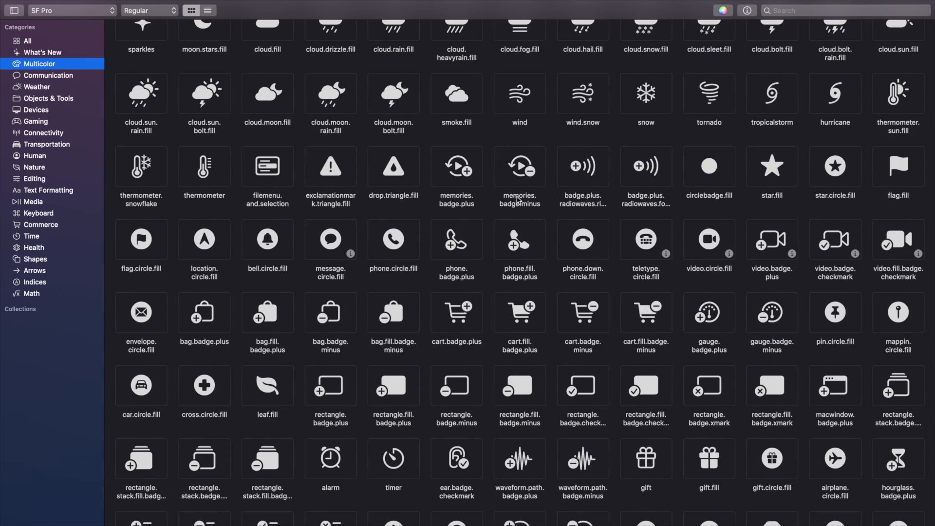
scroll("up", 3)
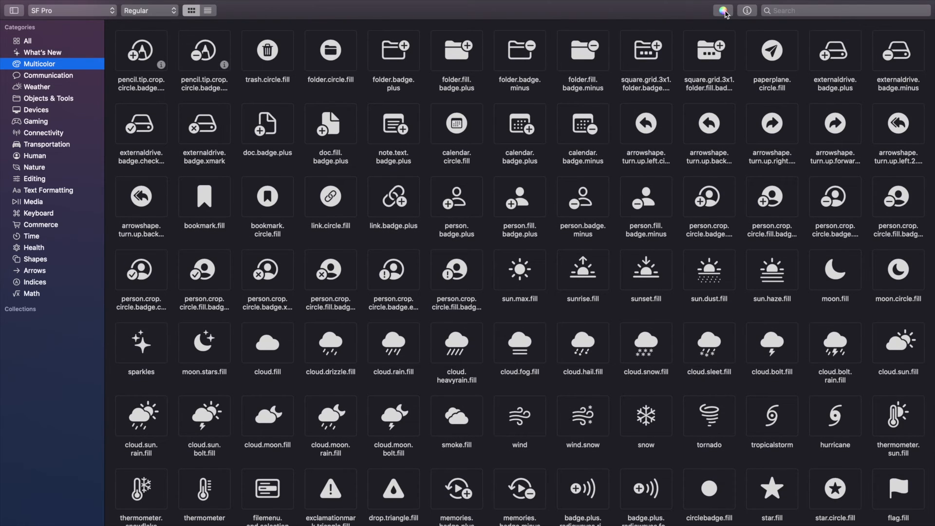
left_click(722, 10)
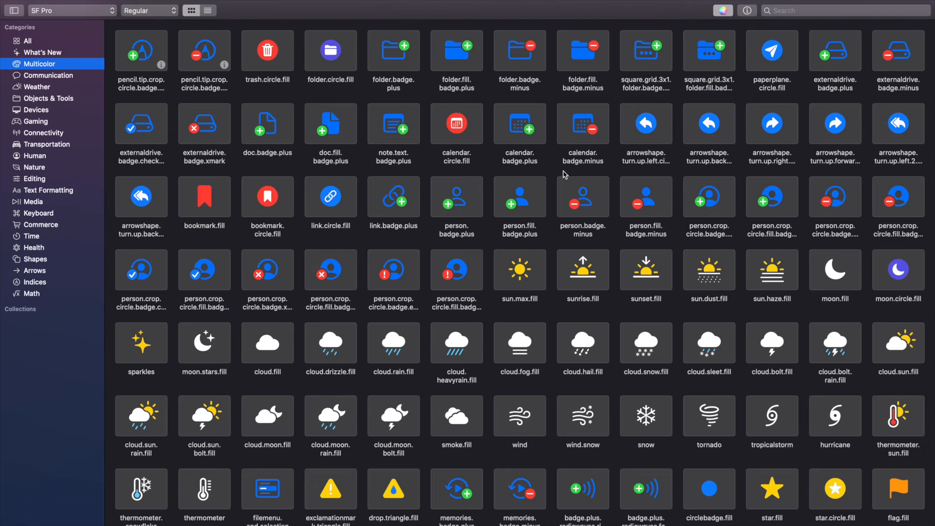
mouse_move(485, 186)
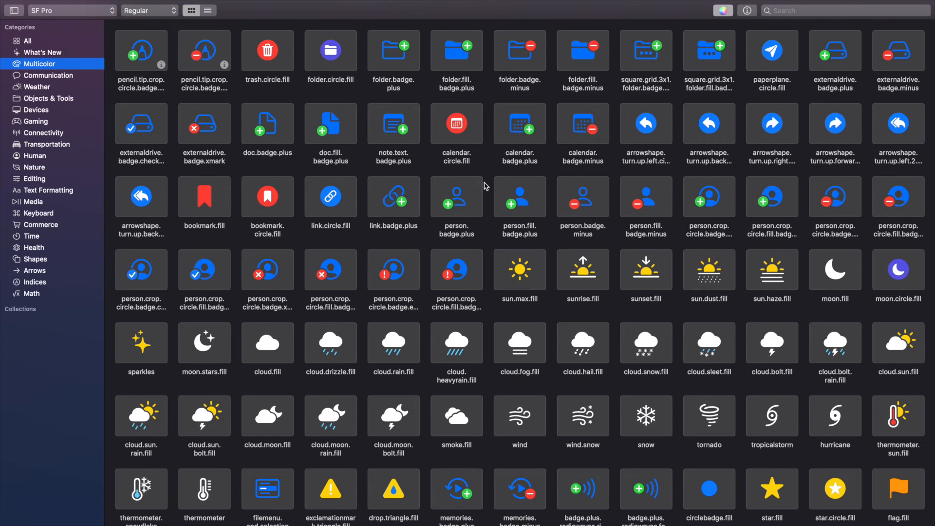
mouse_move(416, 163)
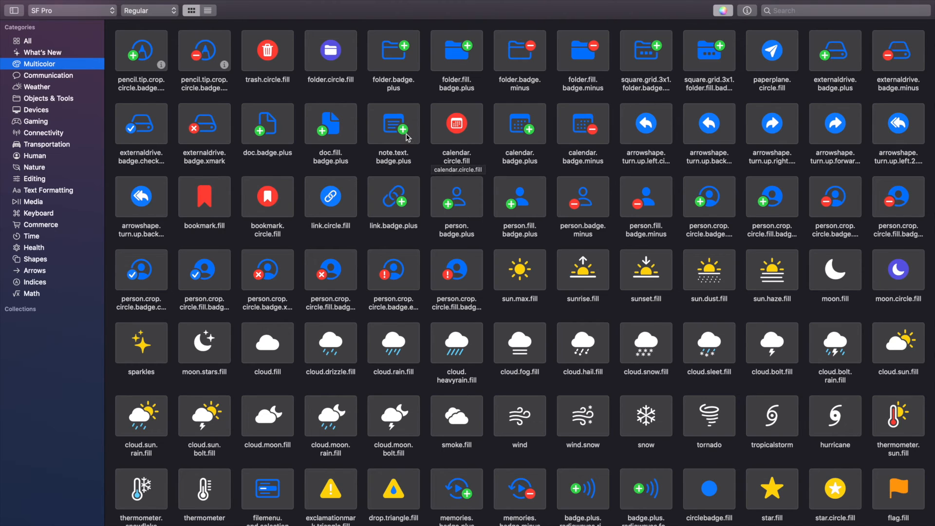
mouse_move(520, 281)
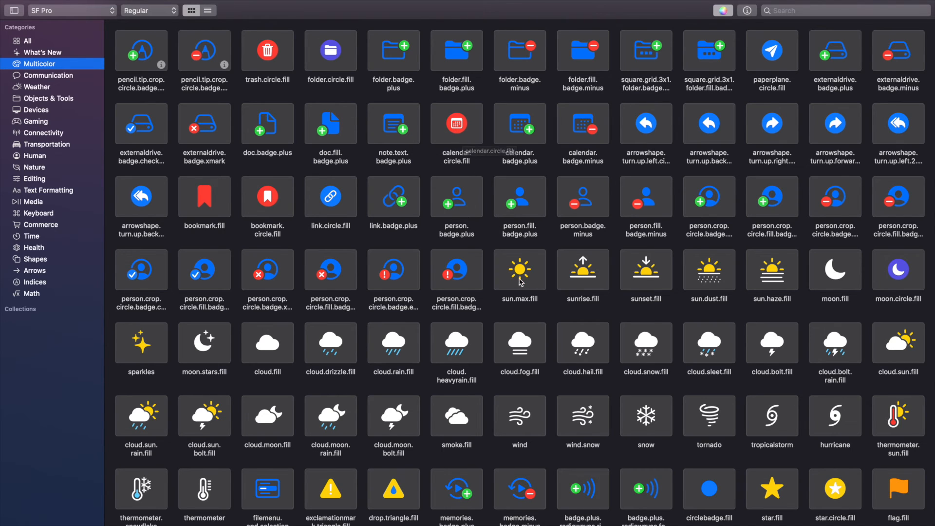
mouse_move(451, 218)
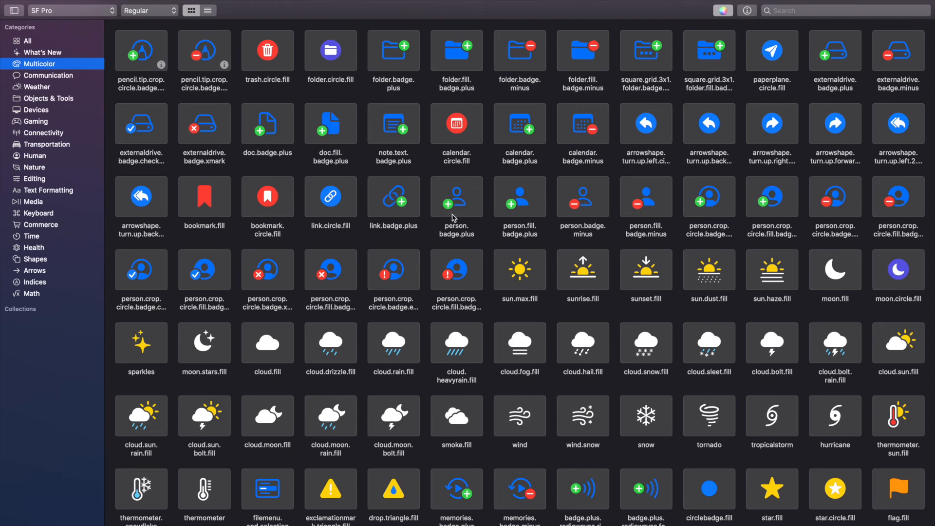
mouse_move(461, 179)
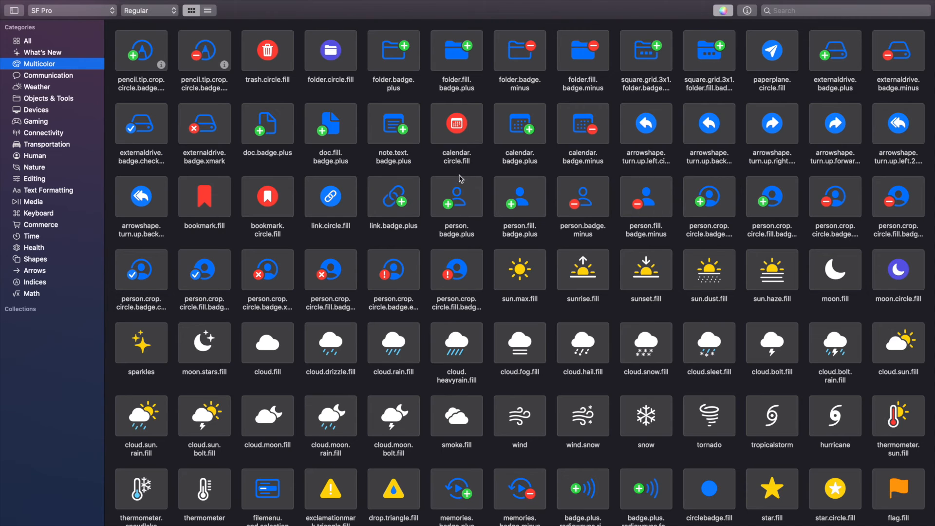
mouse_move(459, 187)
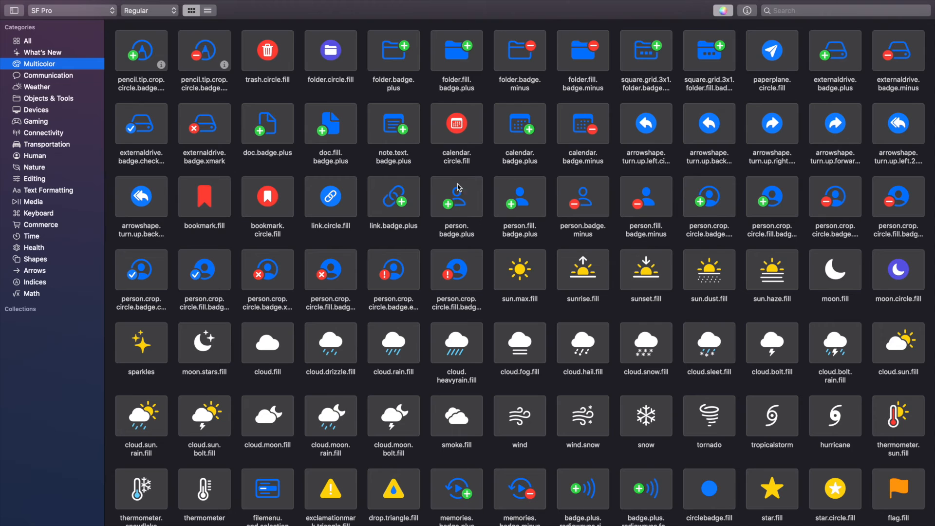
mouse_move(451, 208)
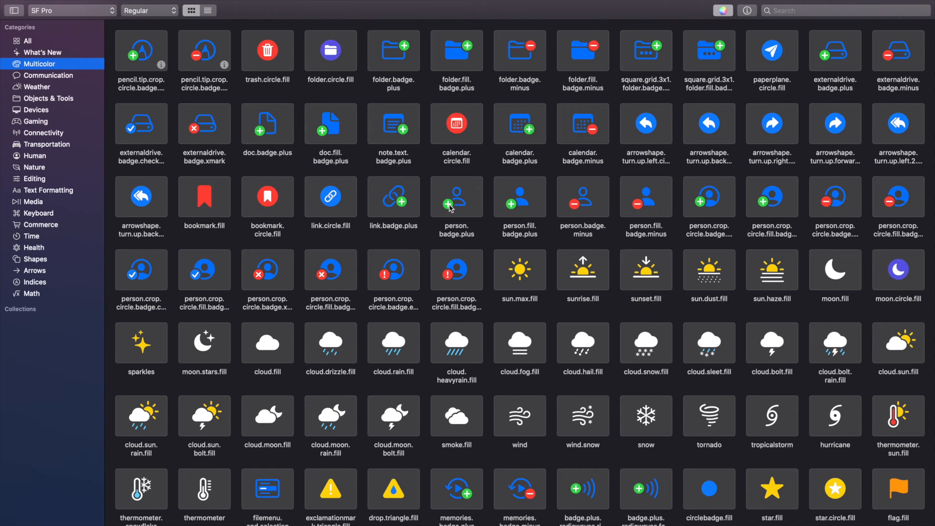
mouse_move(527, 209)
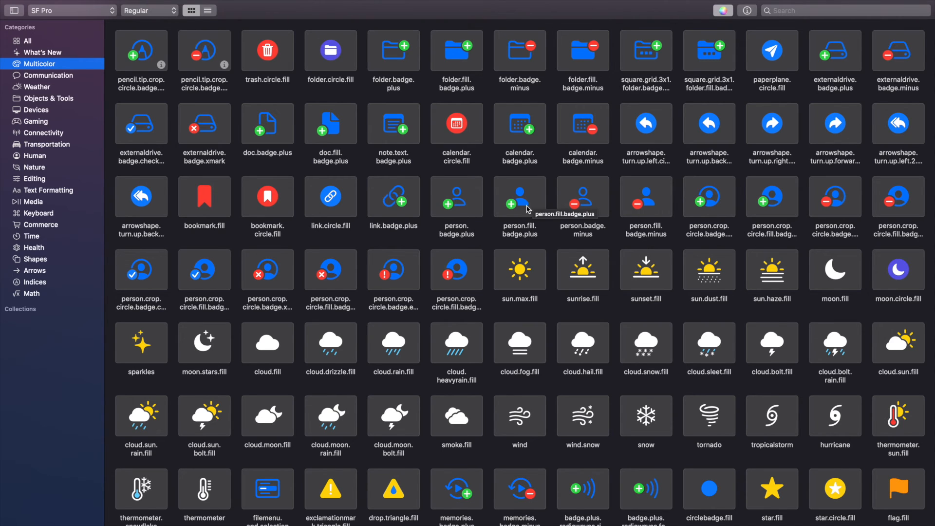
Step: Scroll the grid to person.fill.badge.plus, select it and bring up its copy actions
scroll("down", 3)
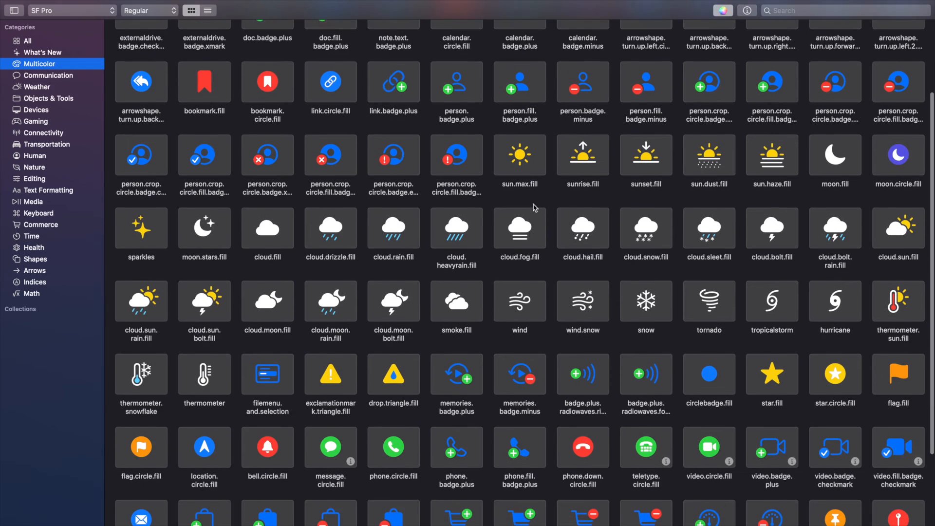
scroll("down", 3)
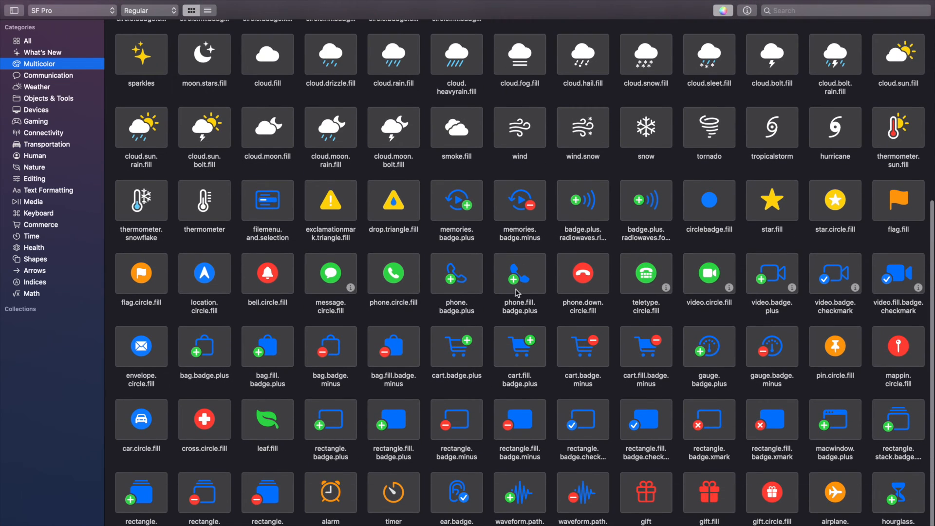
mouse_move(519, 281)
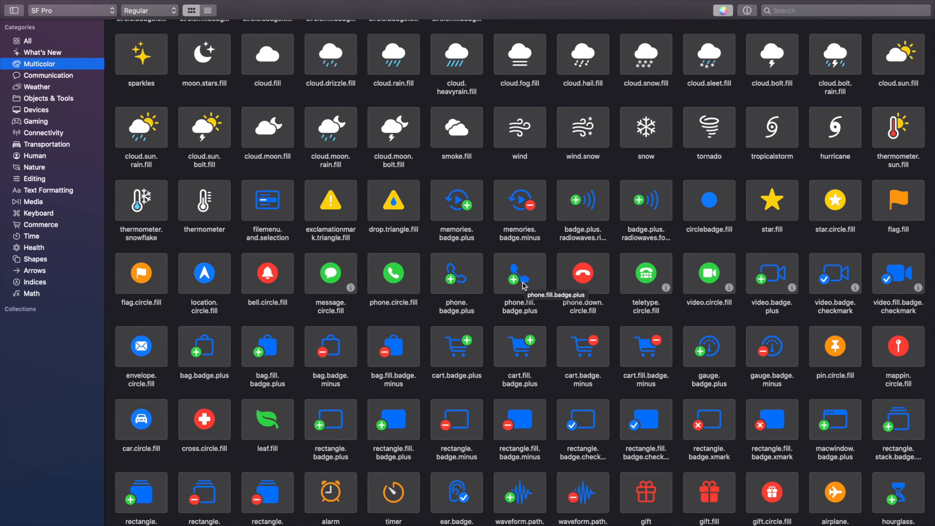
scroll("down", 3)
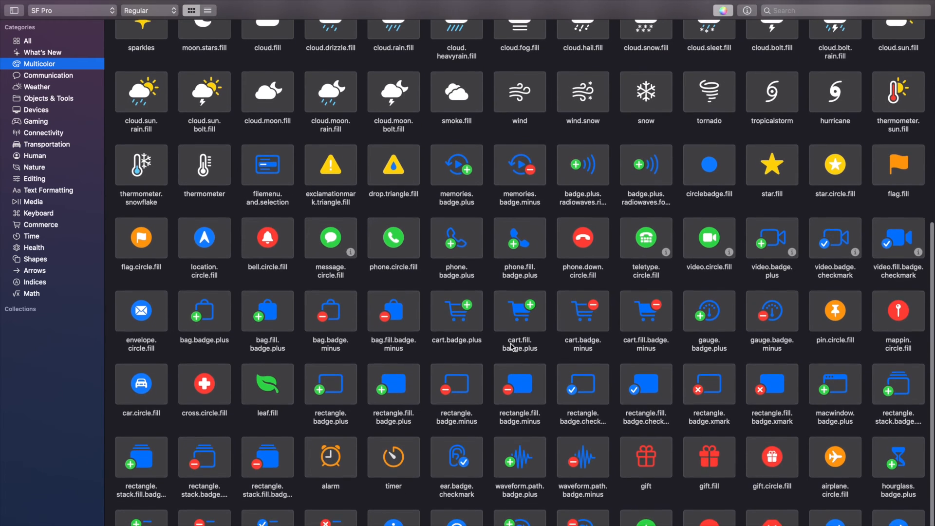
scroll("up", 3)
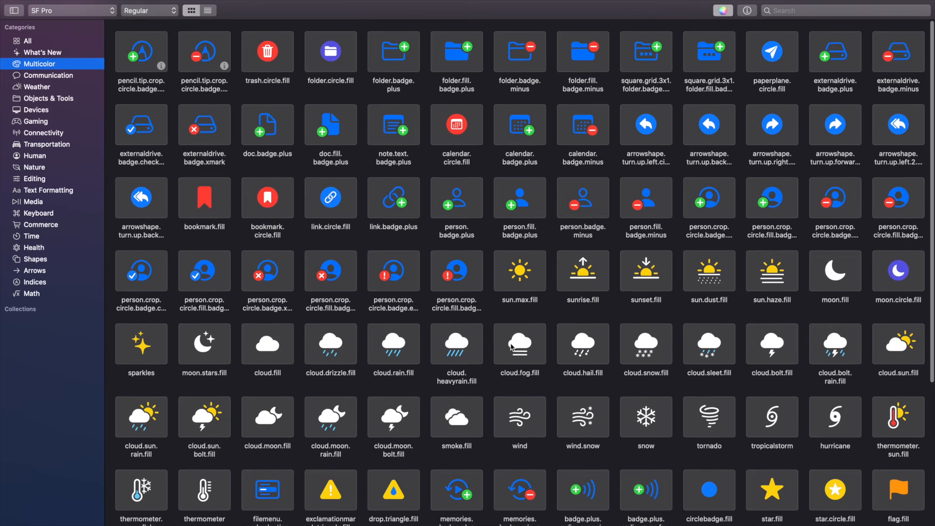
mouse_move(520, 197)
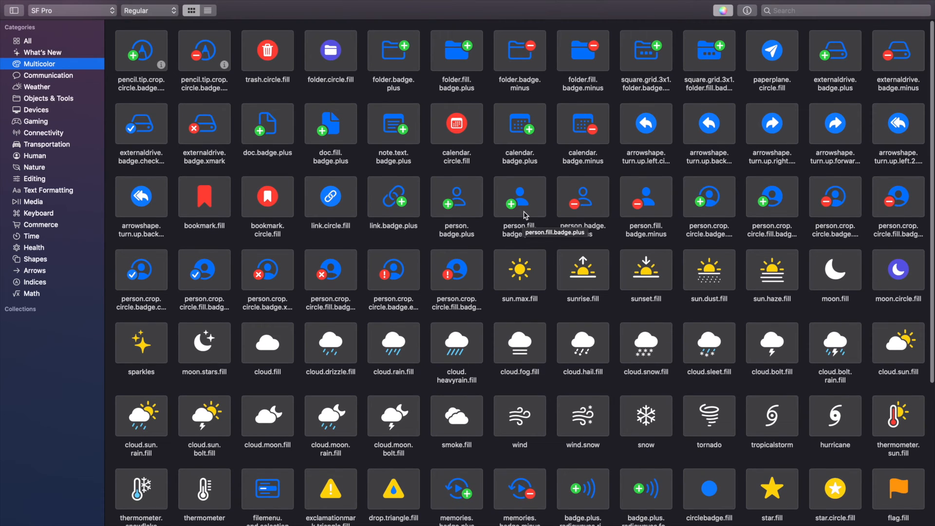
mouse_move(509, 211)
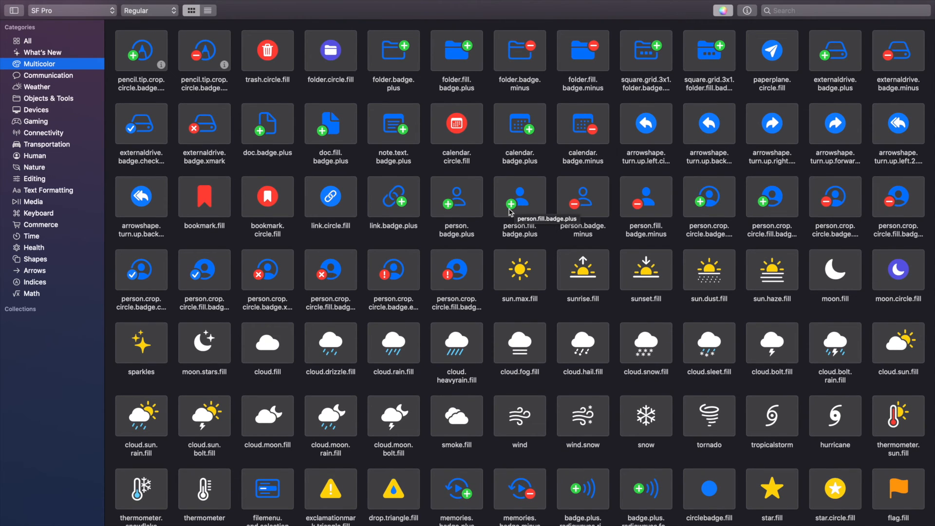
left_click(519, 197)
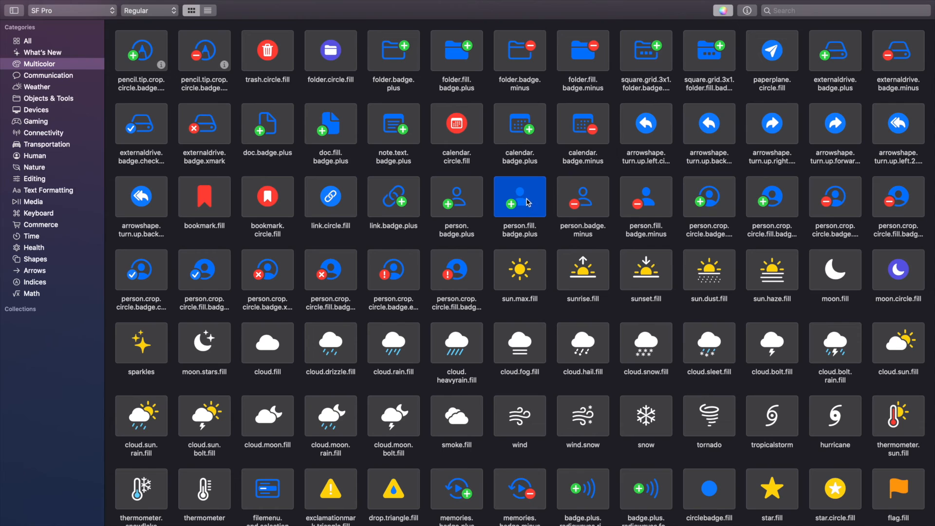
left_click(583, 198)
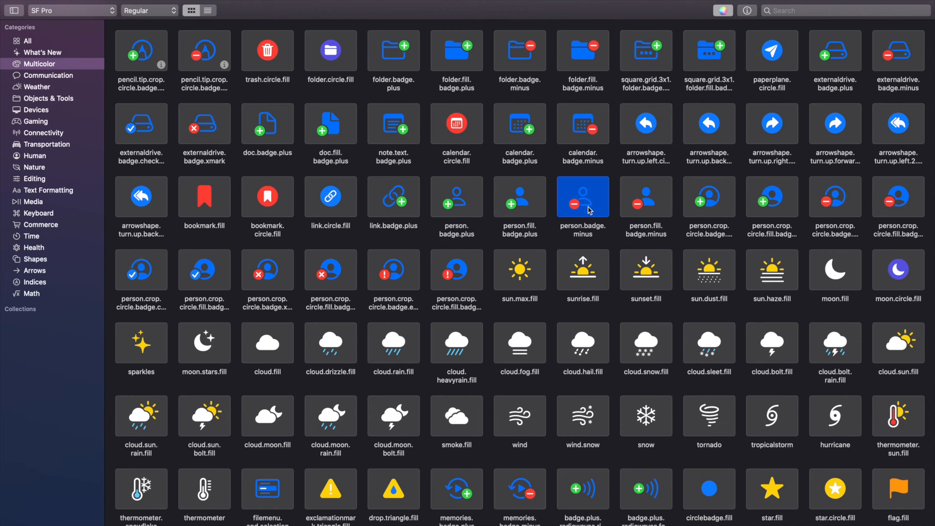
mouse_move(567, 222)
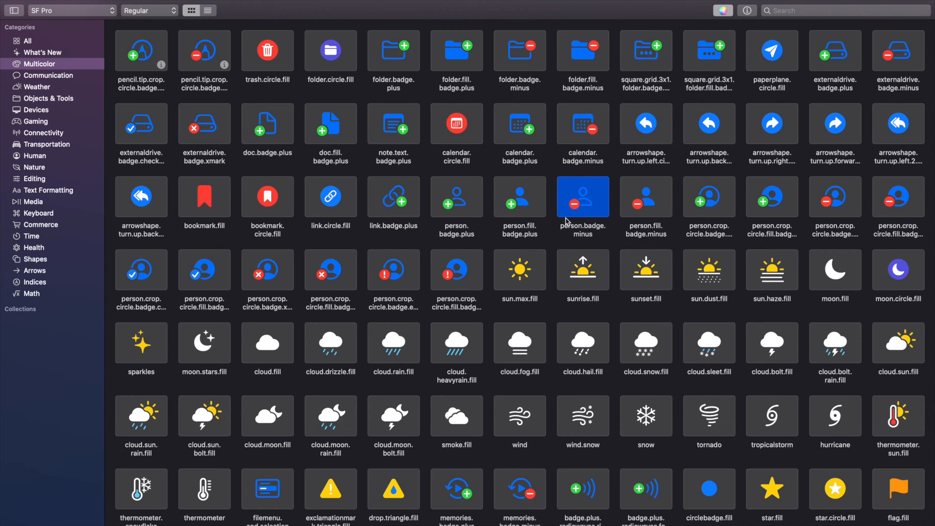
right_click(520, 196)
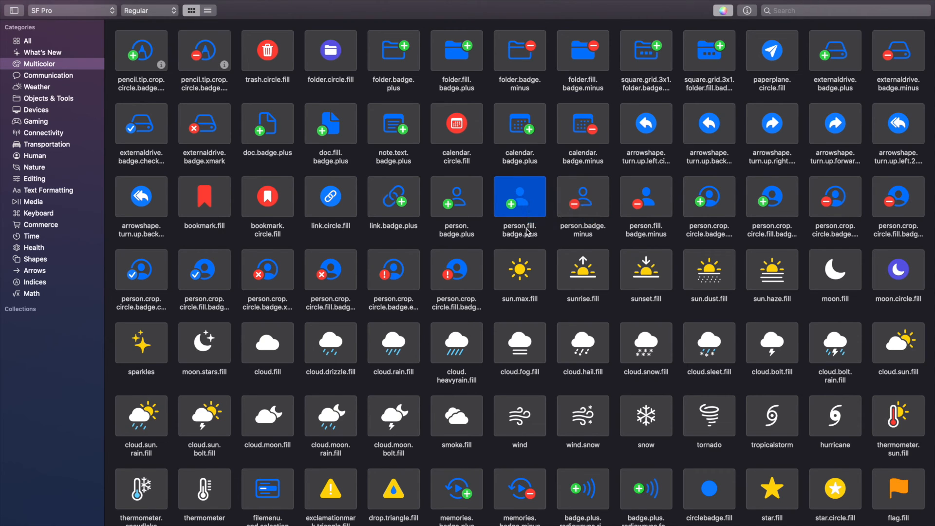
mouse_move(527, 208)
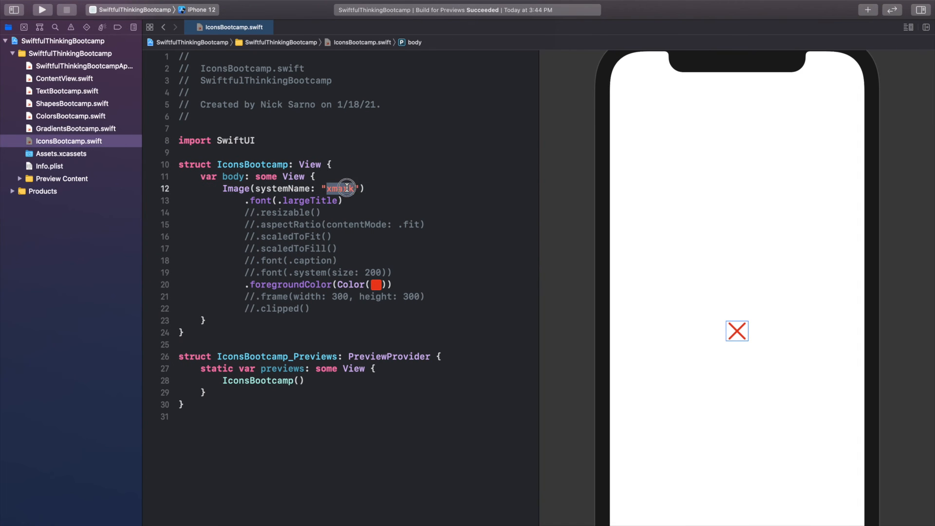
Step: Use "person.fill.badge.plus" as the system name and add .renderingMode(.original) to the image
type("person.fill.badge.plus")
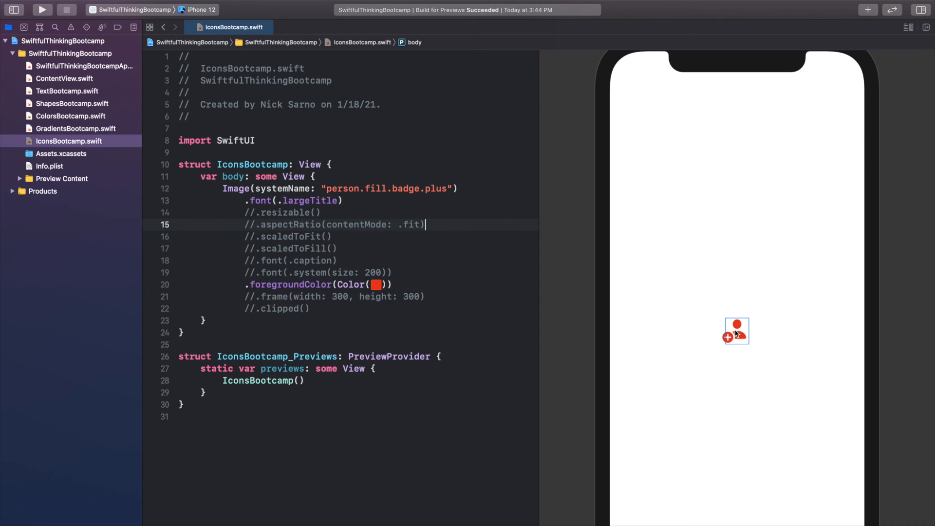
mouse_move(446, 253)
type(".")
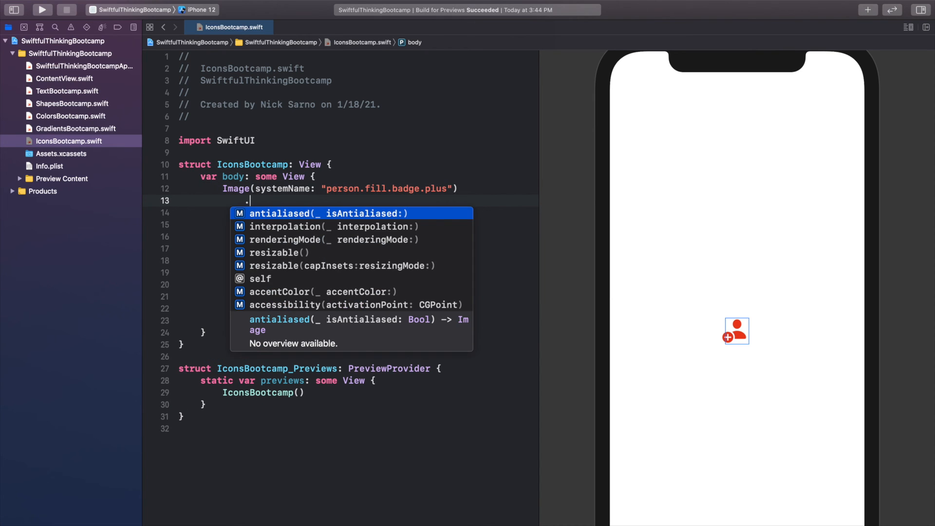
left_click(328, 239)
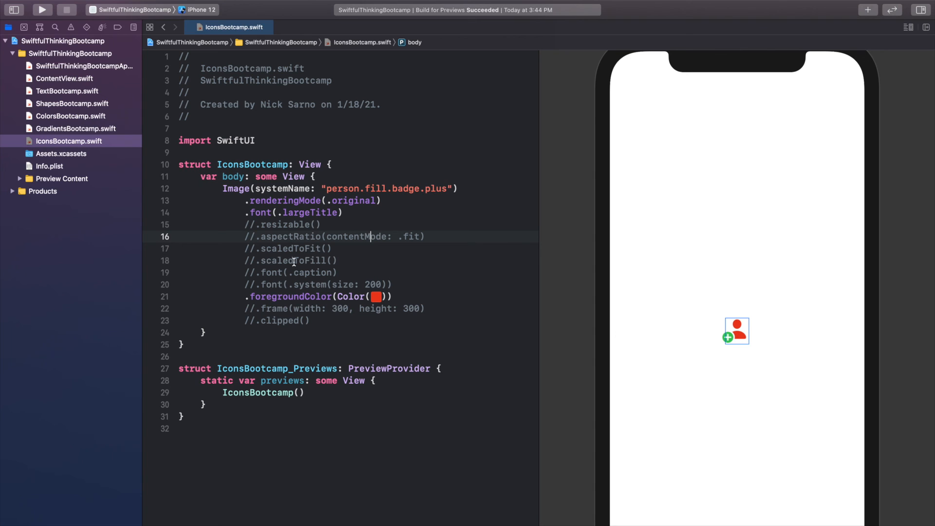
left_click(368, 296)
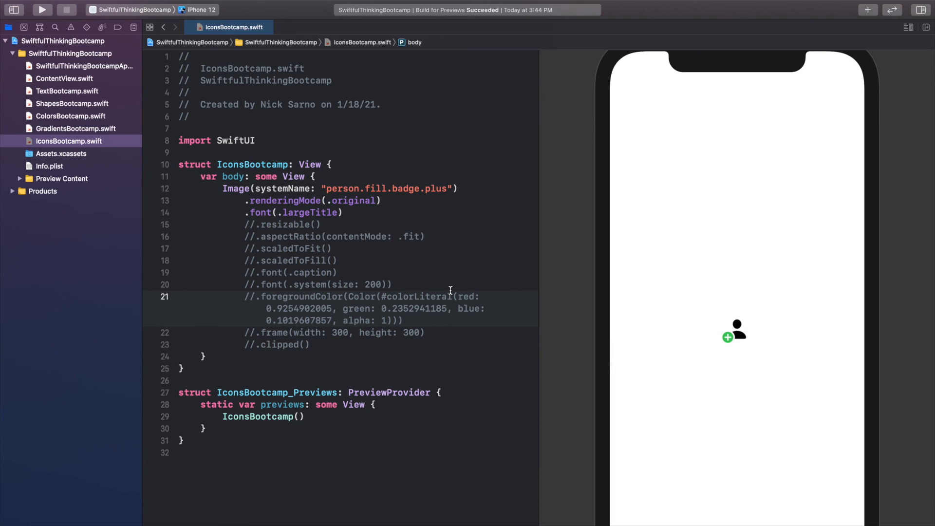
Step: Toggle the red .foregroundColor line commented out and check the icon's multicolor preview
left_click(351, 214)
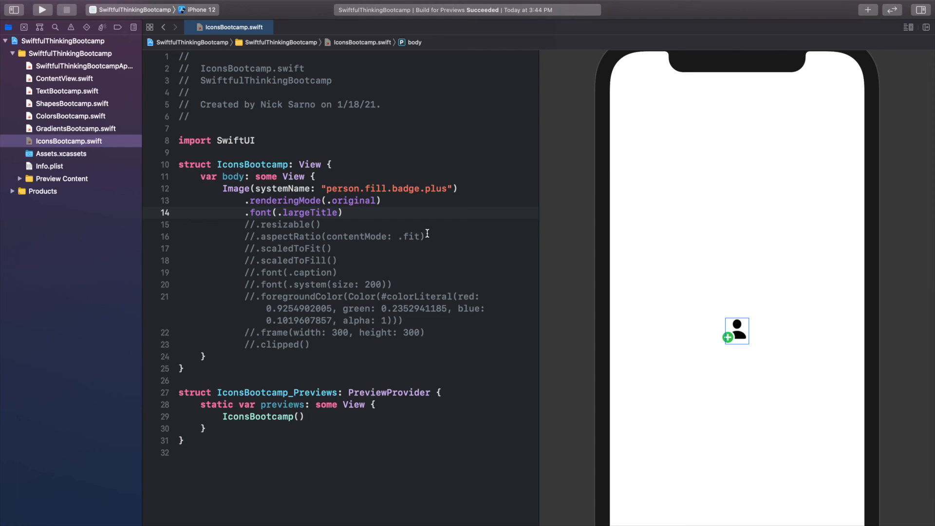
left_click(344, 213)
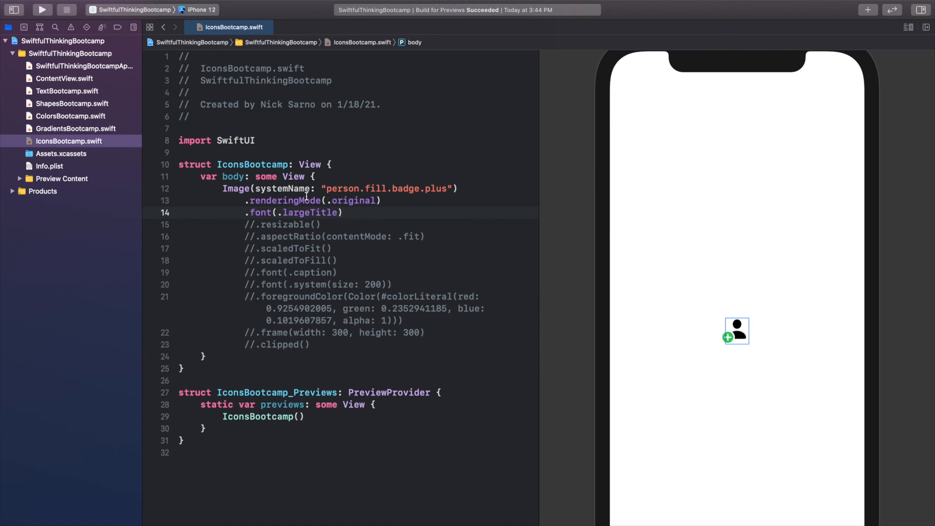
left_click(343, 213)
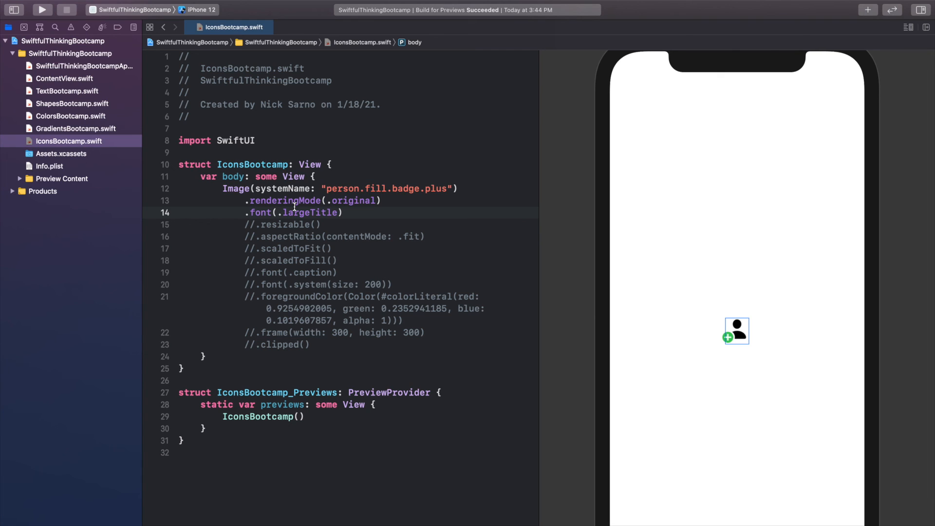
left_click(344, 213)
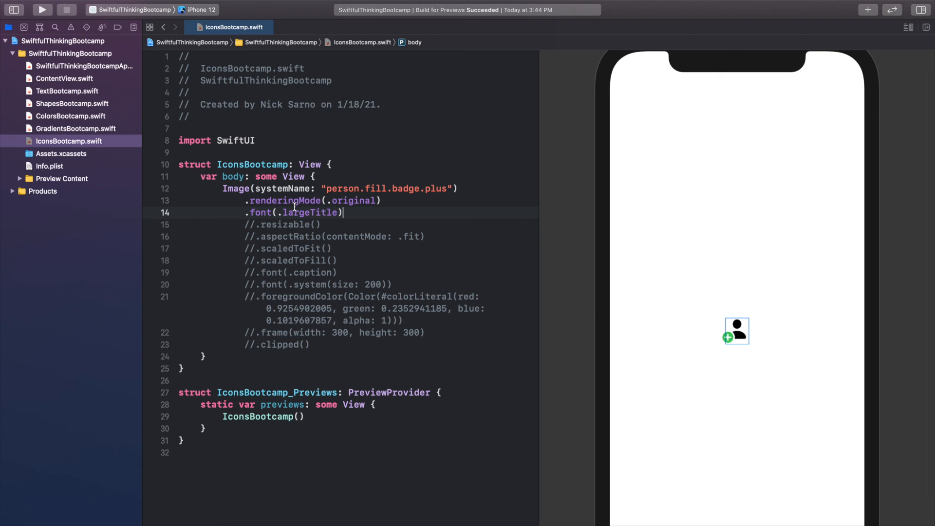